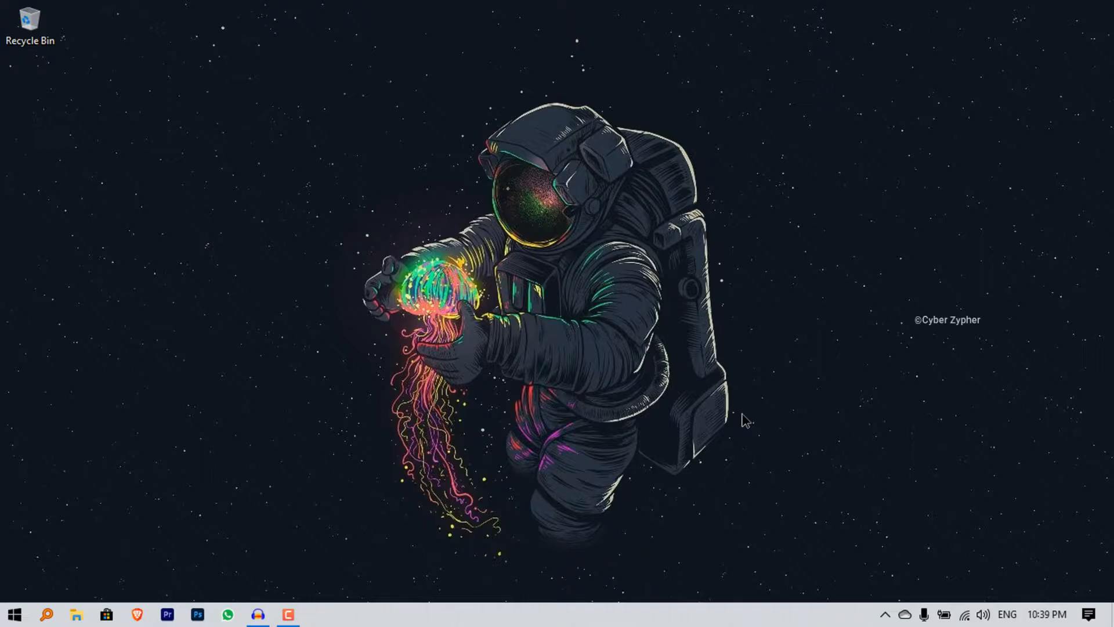
pyautogui.moveTo(767, 352)
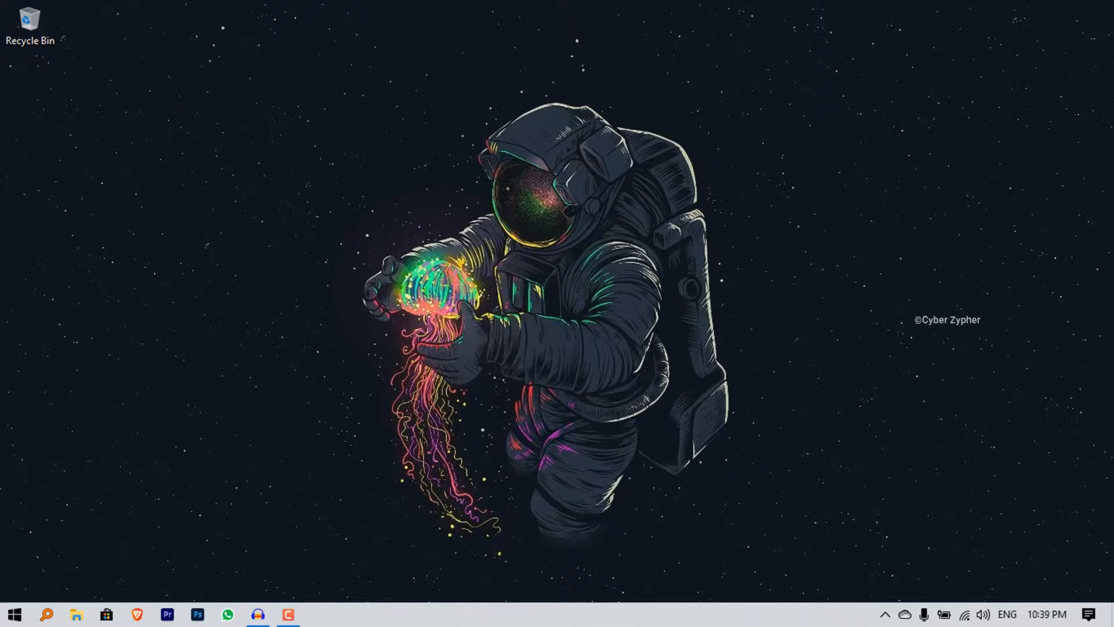
# Step: Launch VirtualBox Manager from the taskbar to start the ubuntu Server VM
pyautogui.click(16, 613)
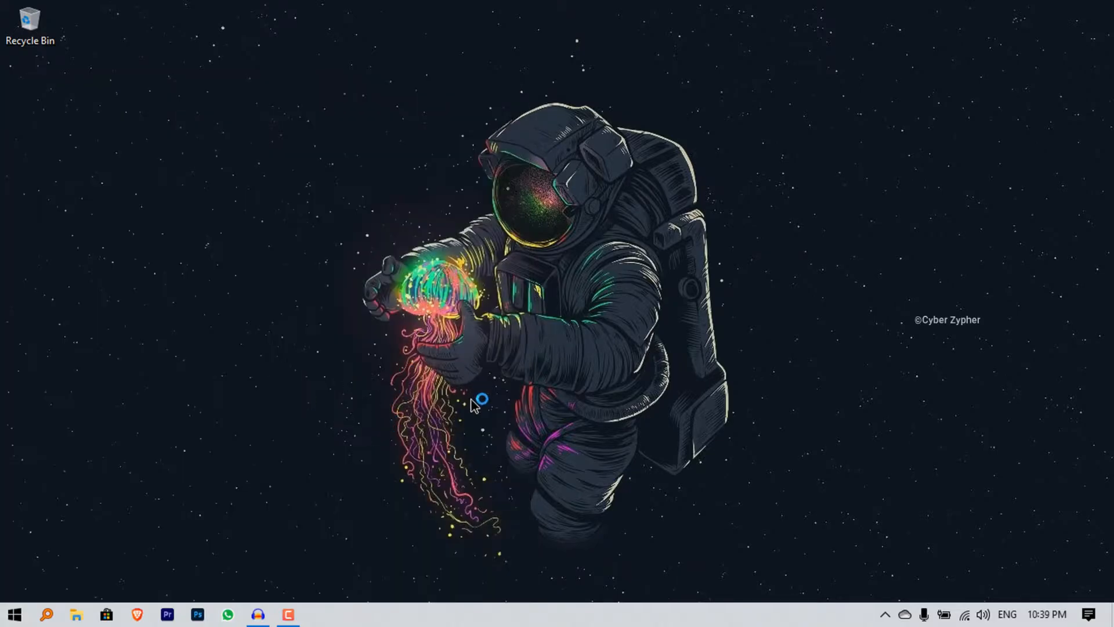
pyautogui.moveTo(674, 521)
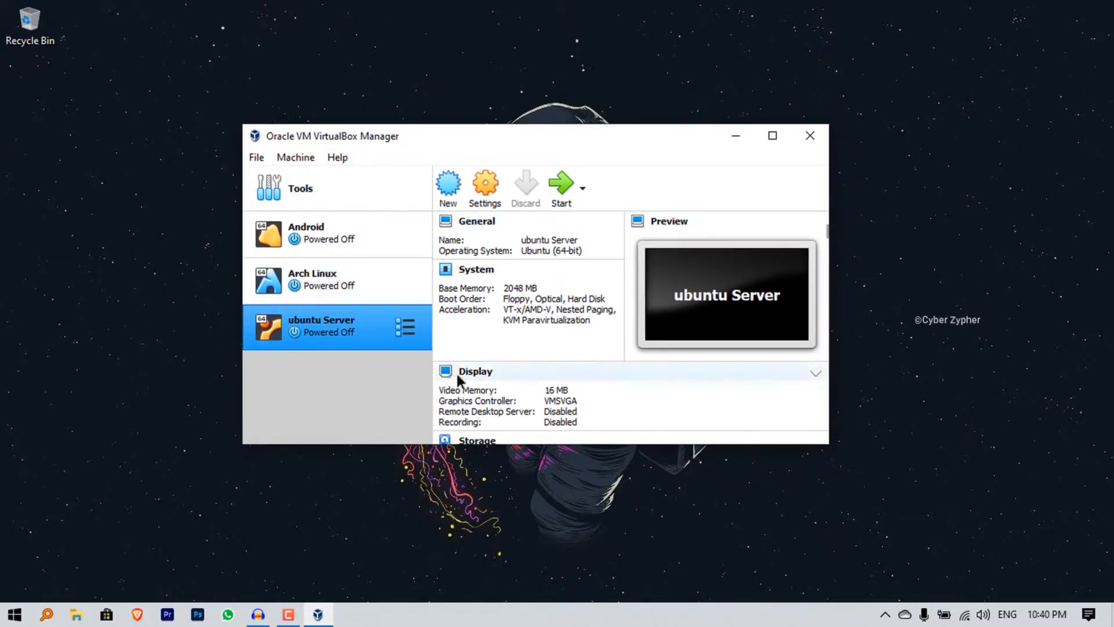
pyautogui.moveTo(465, 286)
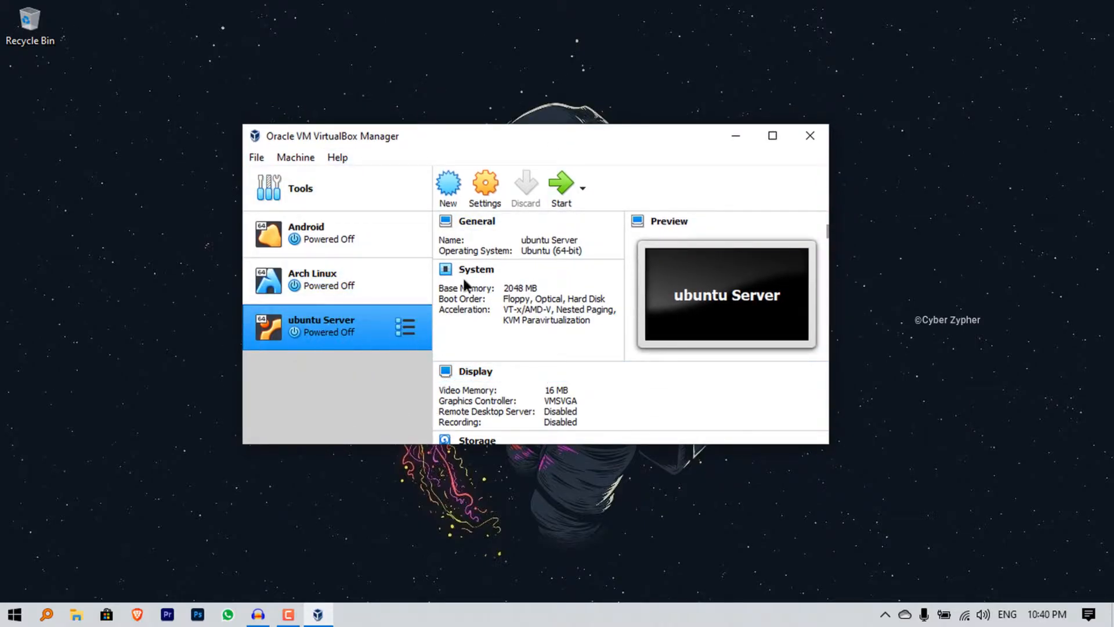
pyautogui.moveTo(565, 199)
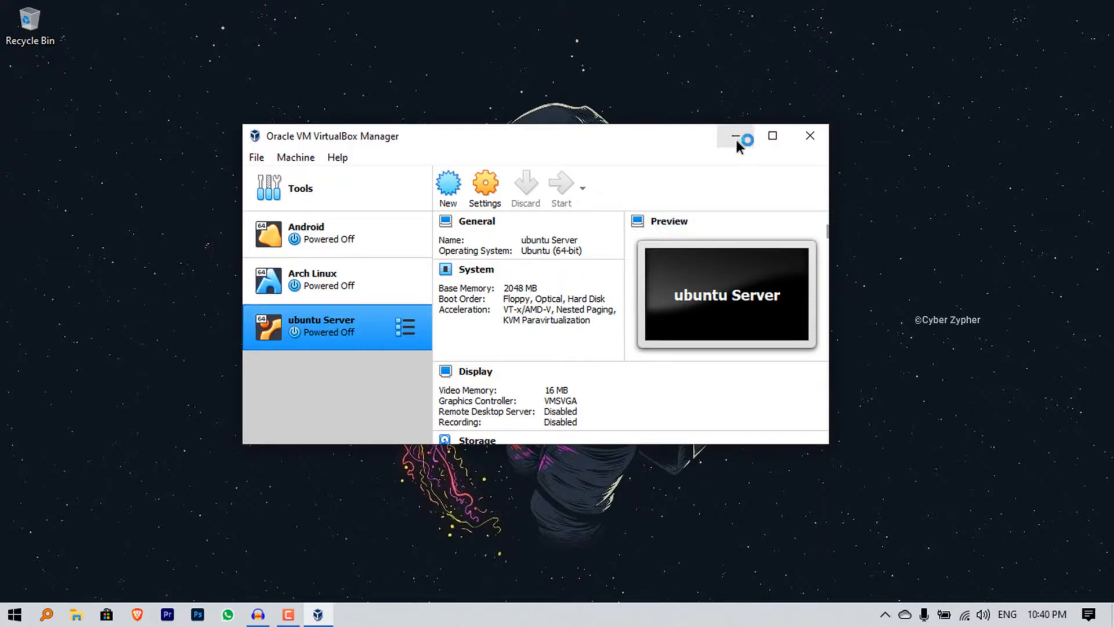
pyautogui.moveTo(736, 139)
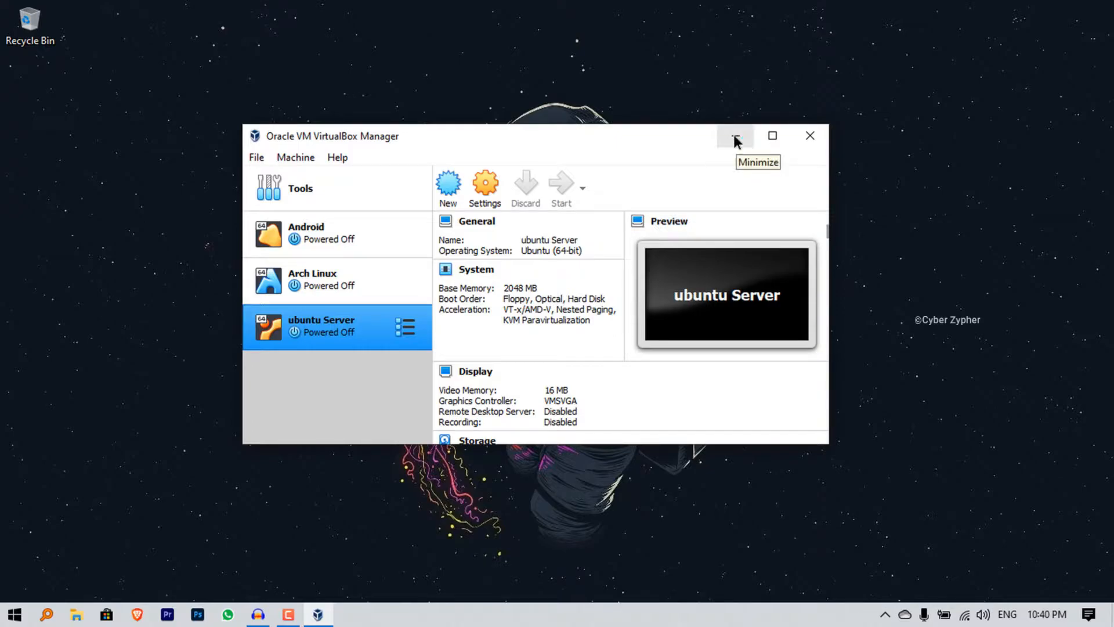
pyautogui.moveTo(312, 323)
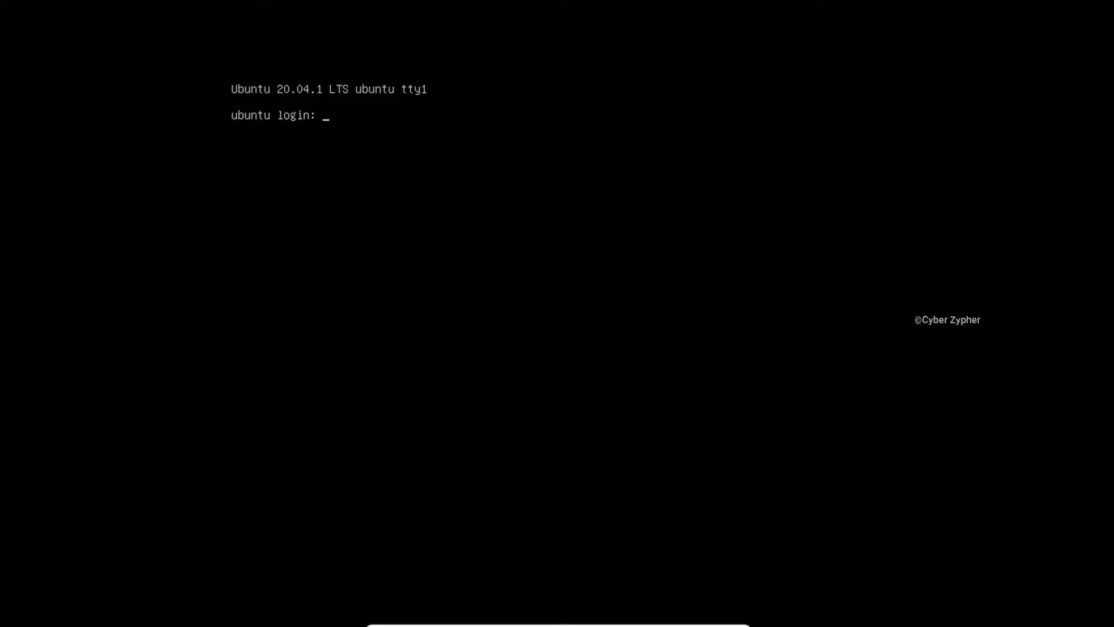
# Step: Log in as sidharth, clear the console, and run sudo apt update
pyautogui.write('sidharth')
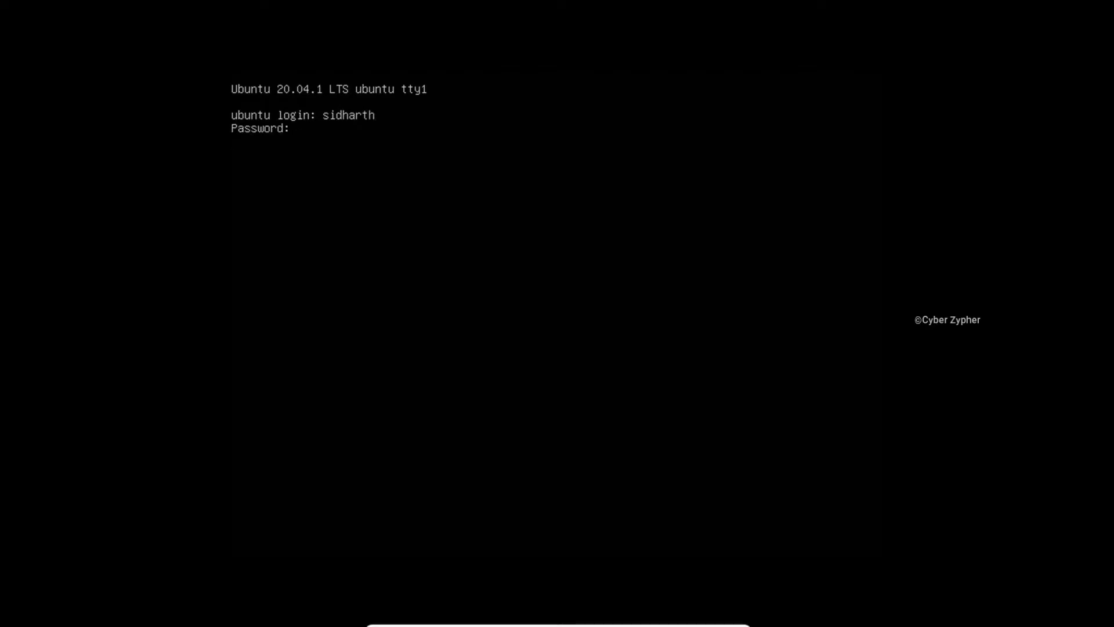
pyautogui.press('Return')
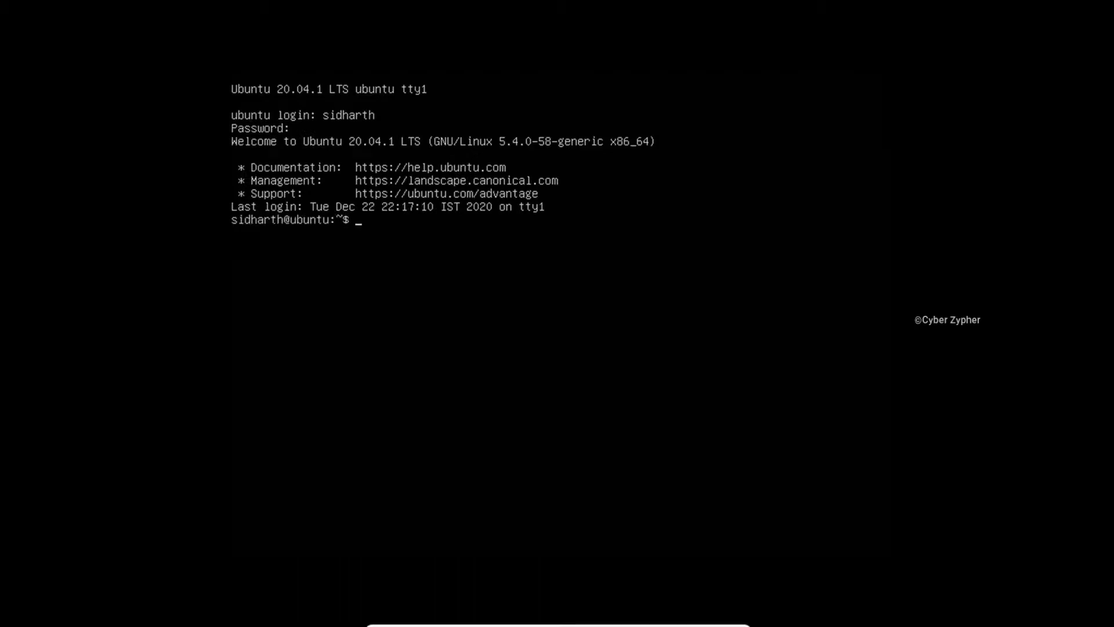
pyautogui.write('clea')
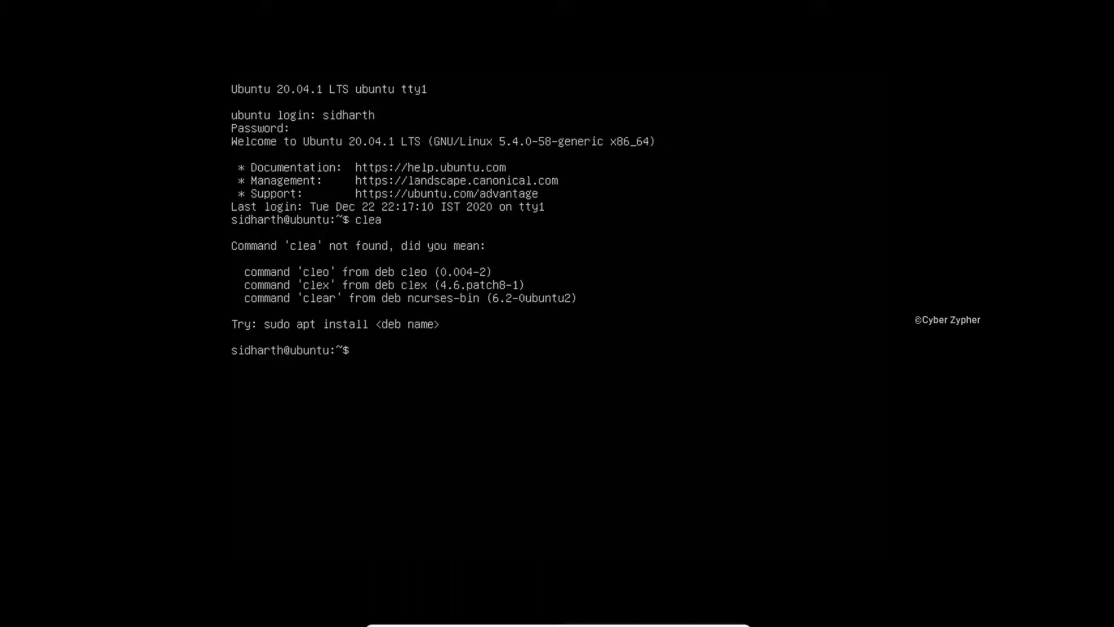
pyautogui.write('sudo apt update')
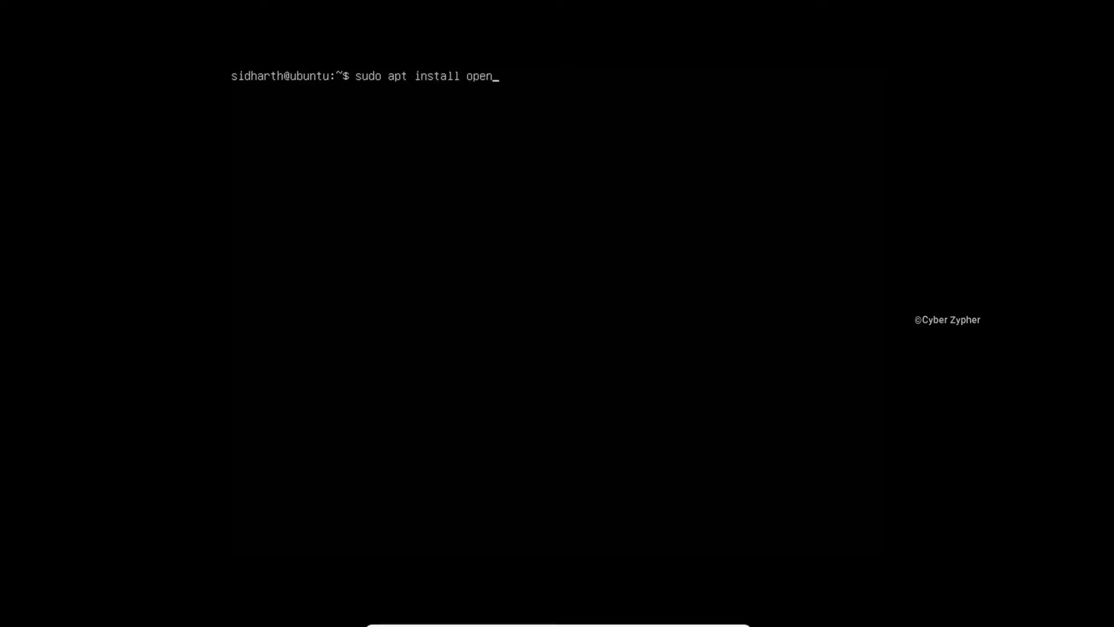
# Step: Run sudo apt install openssh-server, which reports the newest version, then clear the console
pyautogui.write('ssh')
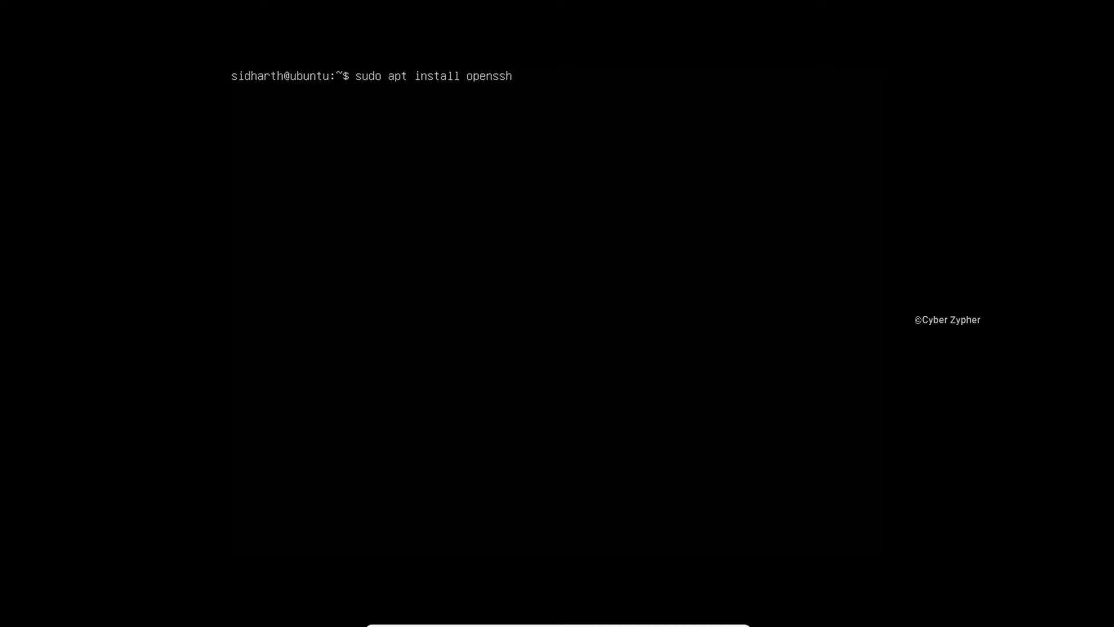
pyautogui.write('-server')
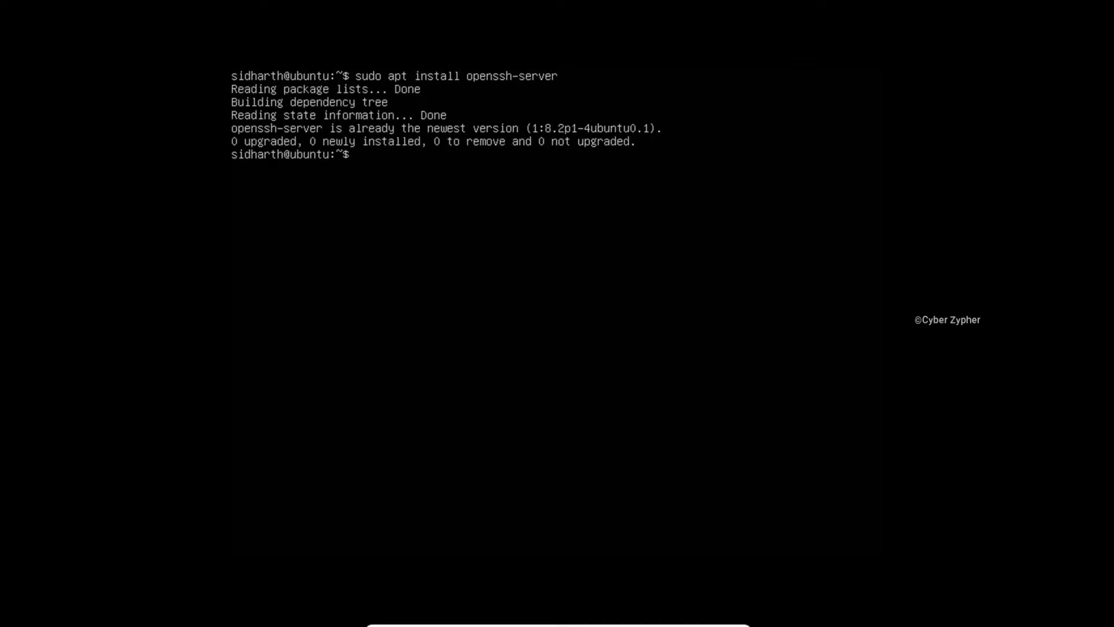
pyautogui.write('clear')
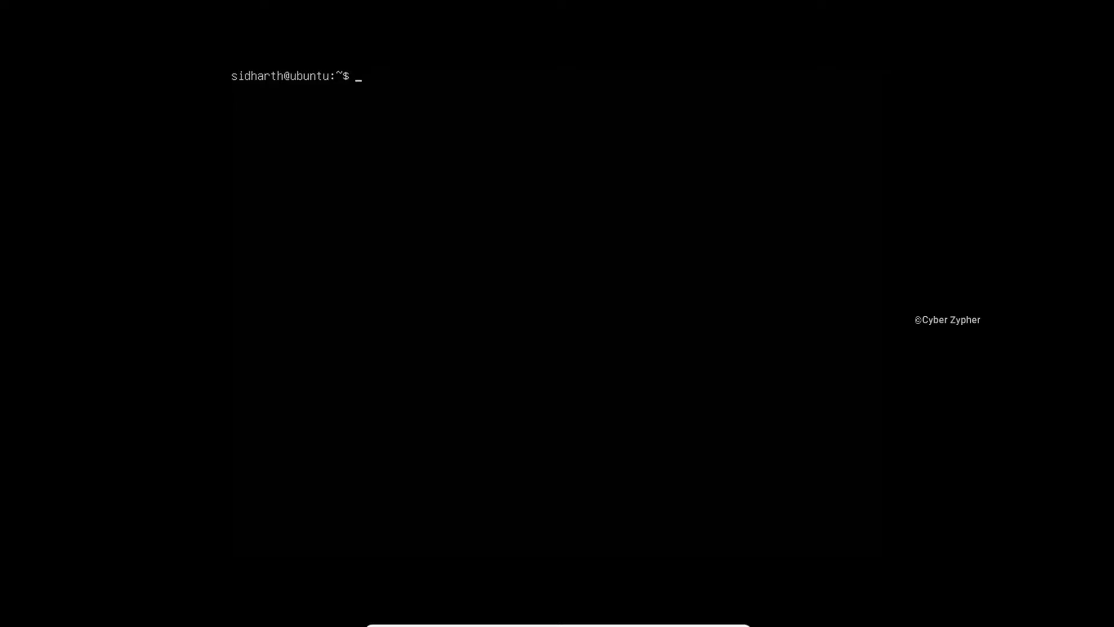
# Step: Run sudo systemctl status ssh, showing active on port 22, then clear the console
pyautogui.write('sudo systemctl')
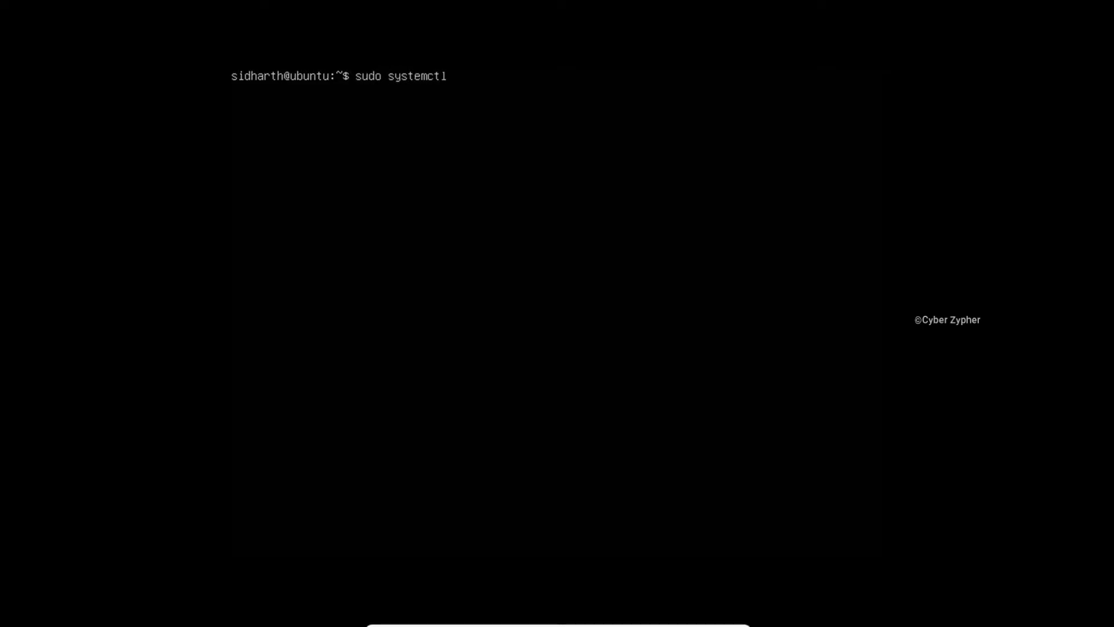
pyautogui.write('status ssh')
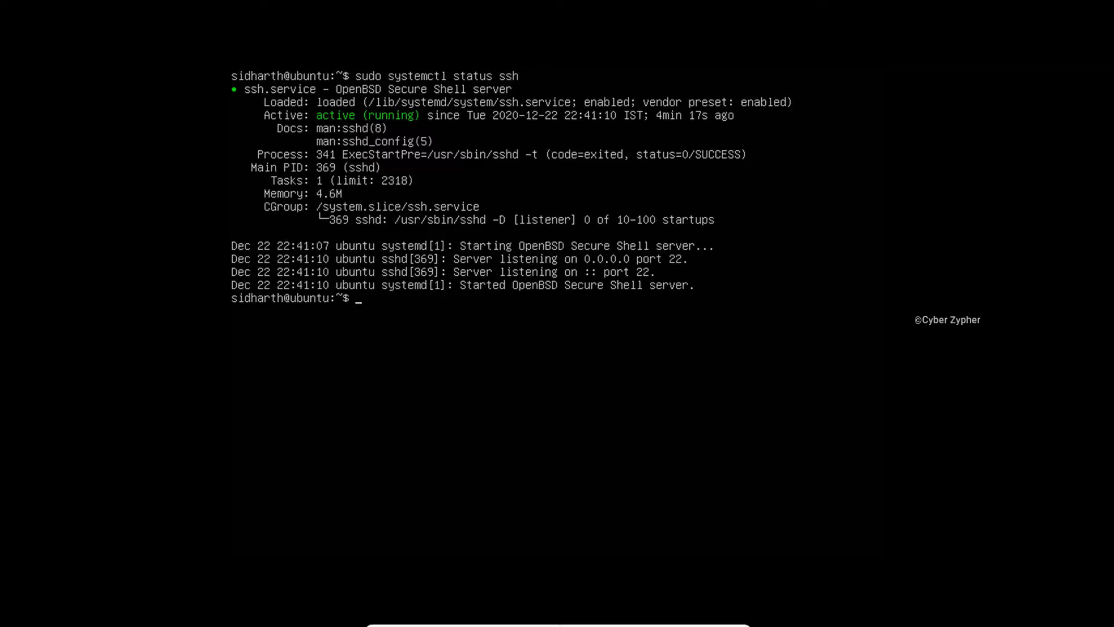
pyautogui.write('clear')
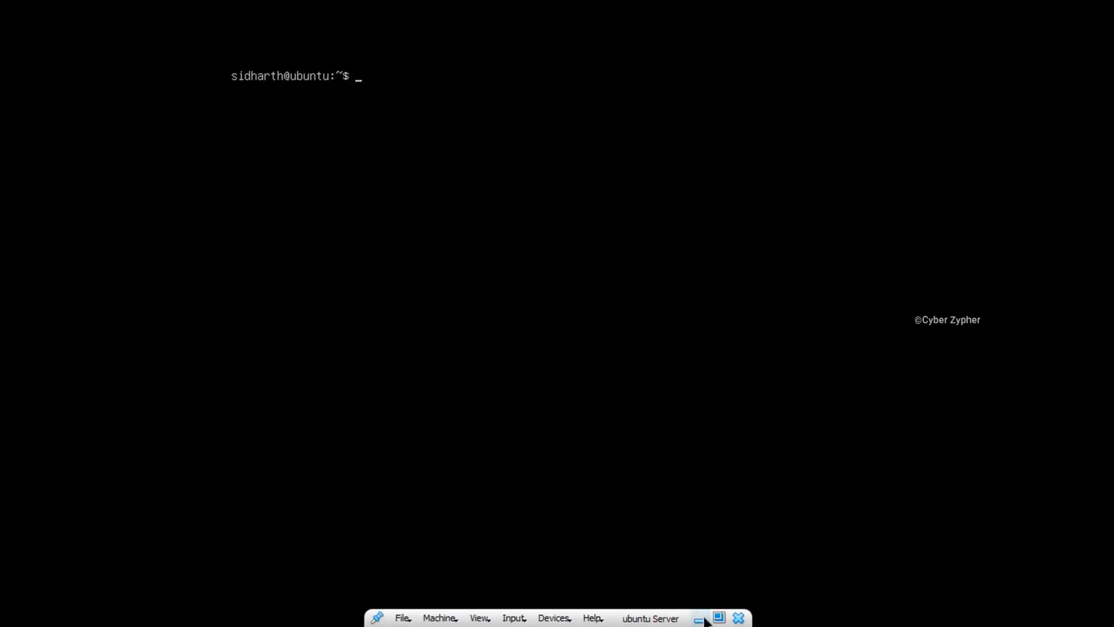
# Step: Exit VM full-screen and open Command Prompt by searching 'cmd' in Start
pyautogui.click(721, 617)
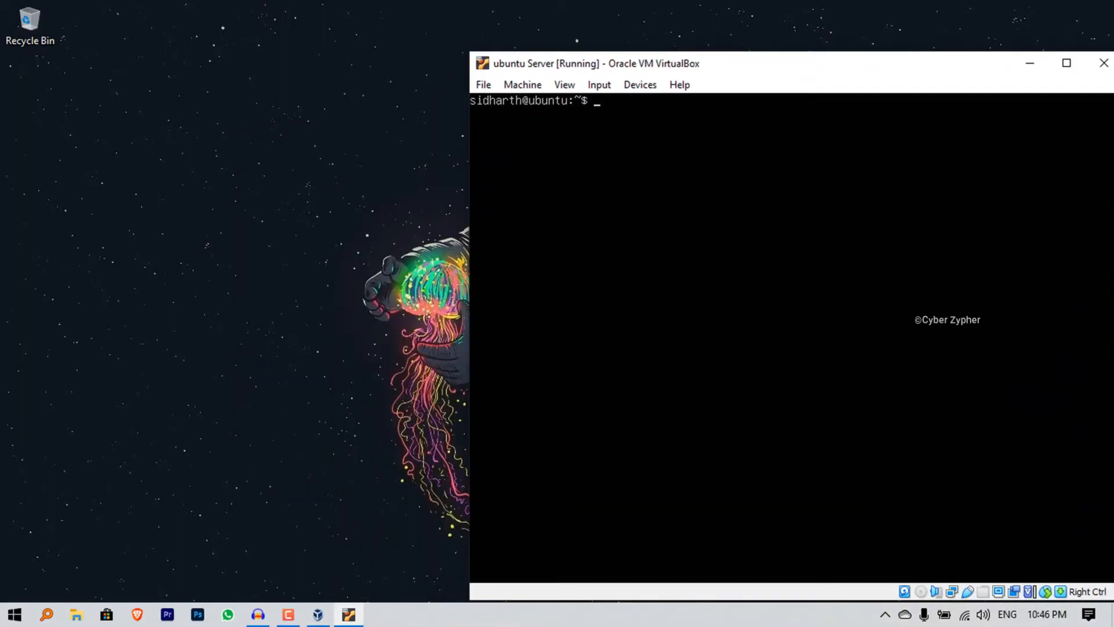
pyautogui.click(18, 614)
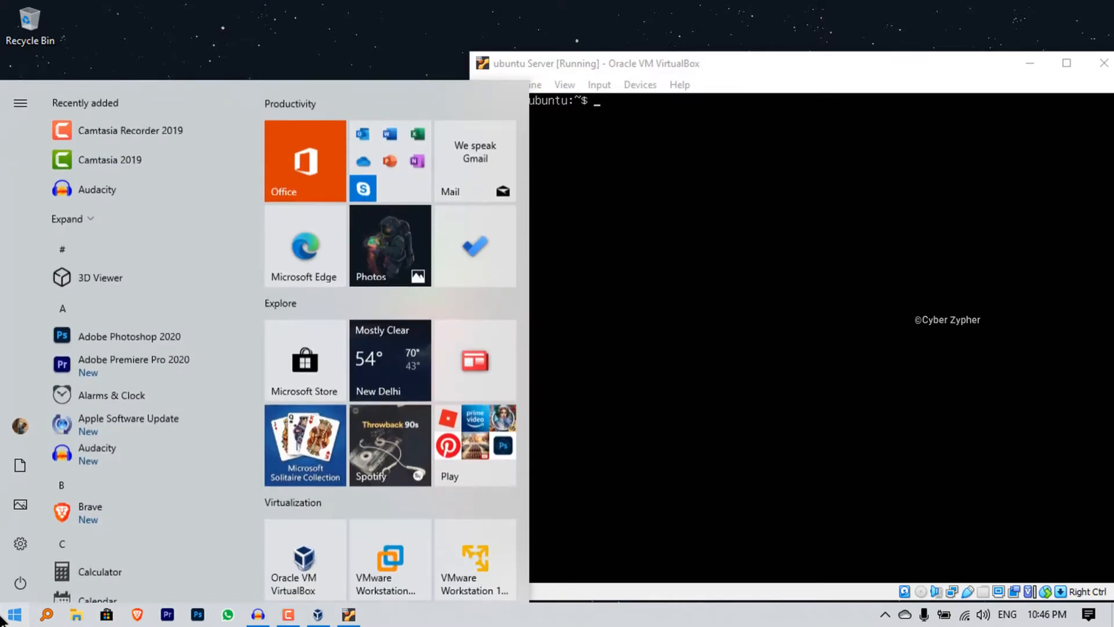
pyautogui.write('cmd')
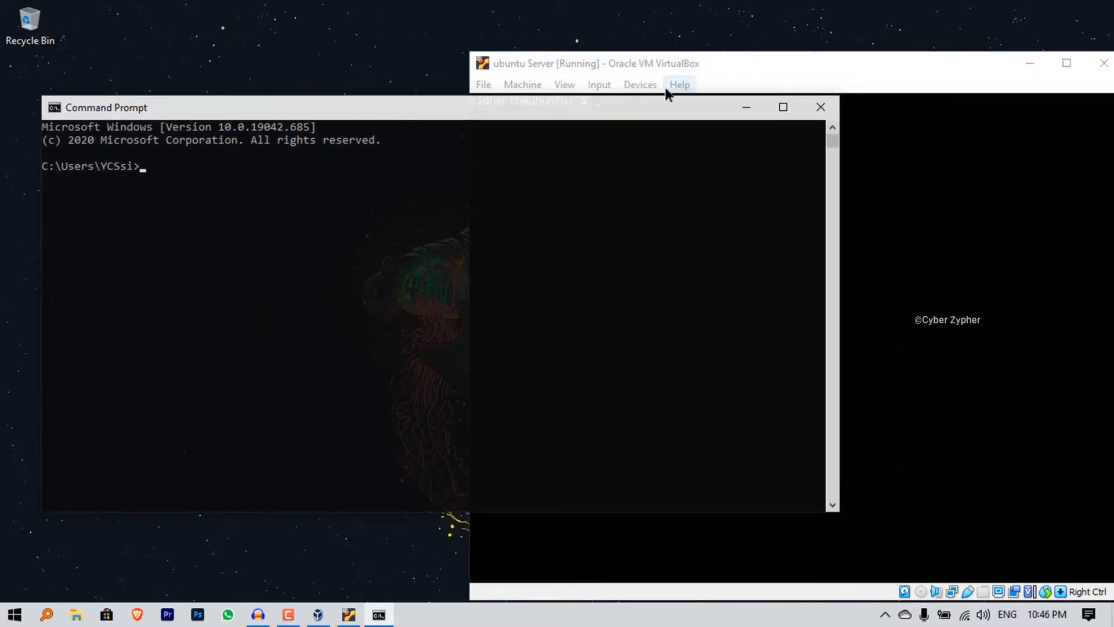
pyautogui.moveTo(435, 216)
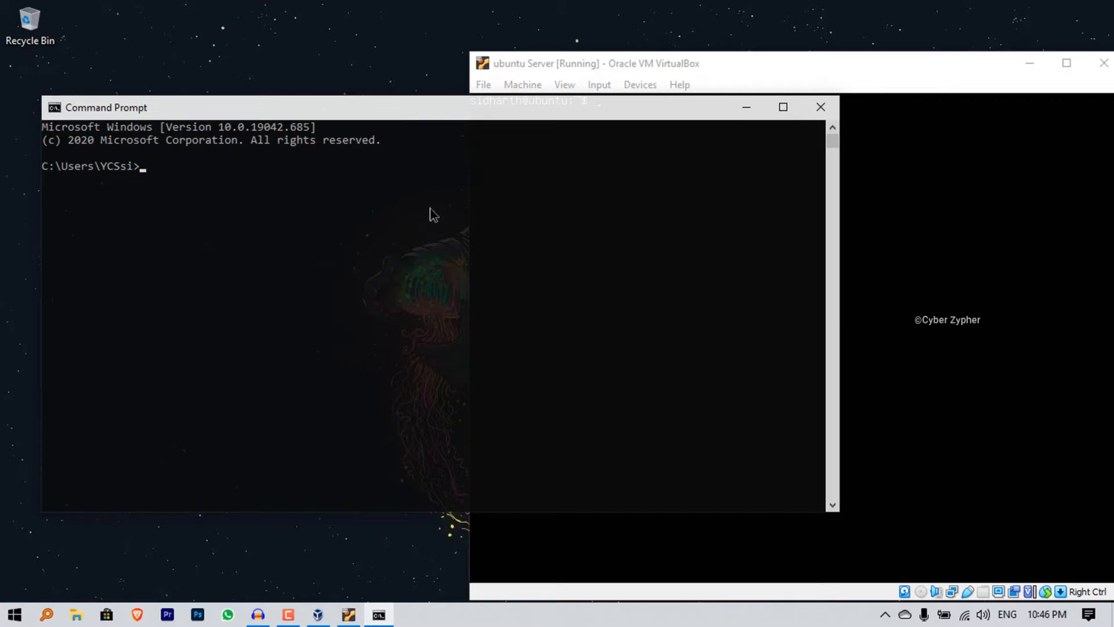
pyautogui.moveTo(15, 613)
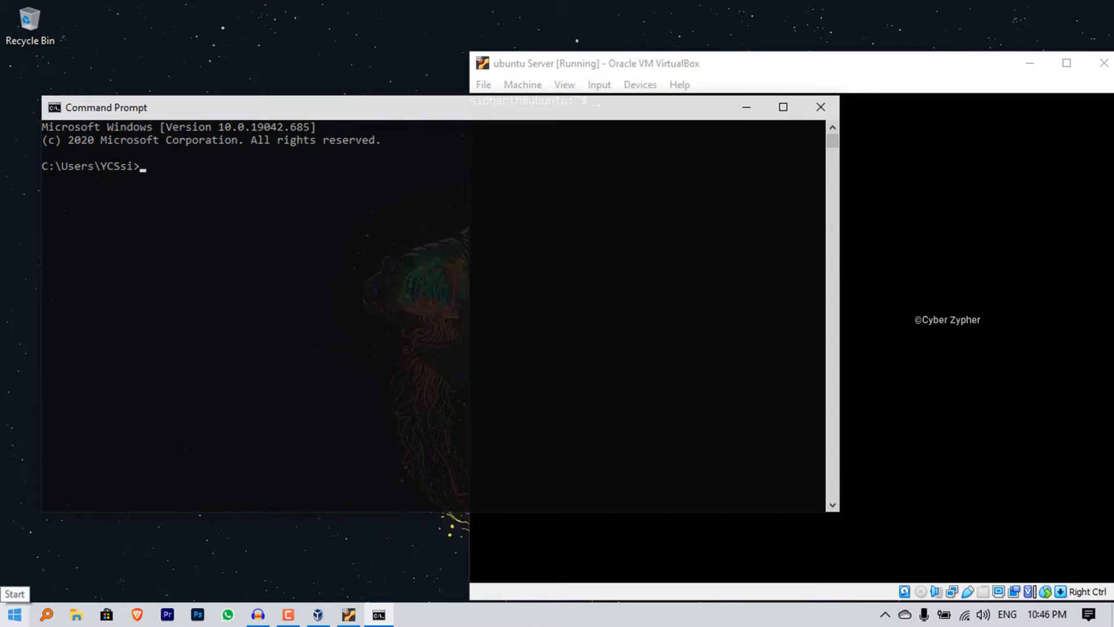
pyautogui.moveTo(758, 103)
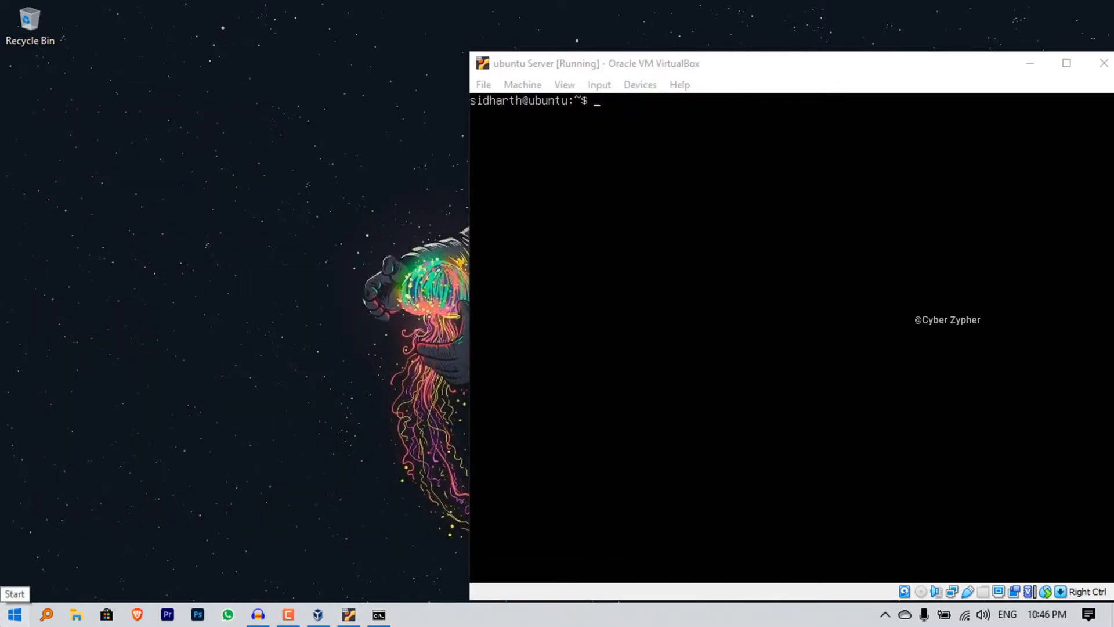
# Step: Search Optional features for OpenSSH and expand the installed OpenSSH Client entry
pyautogui.write('fe')
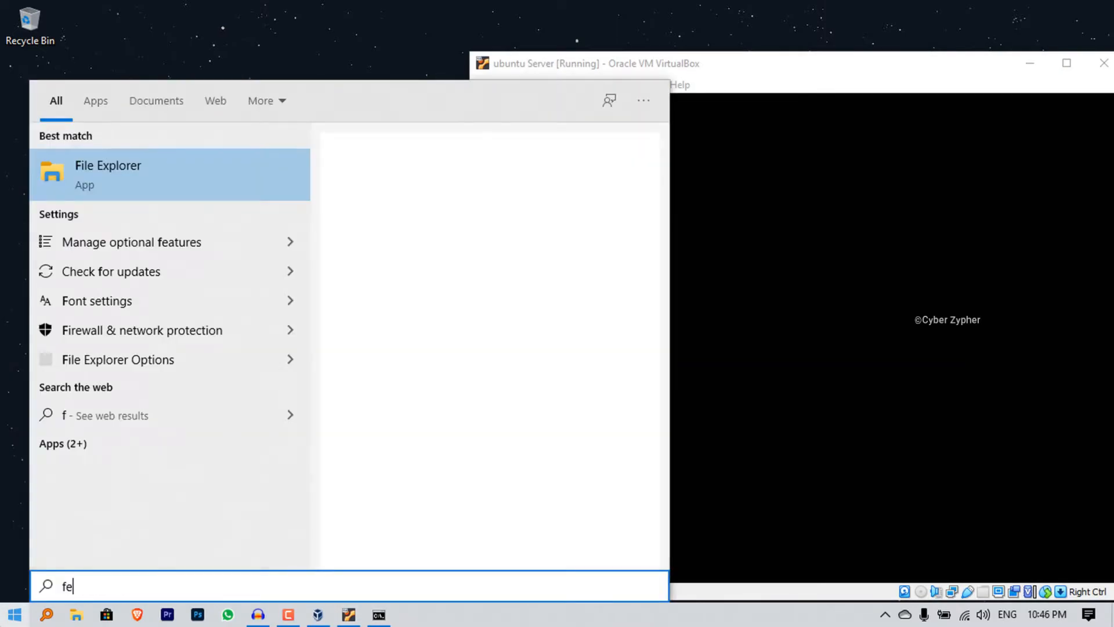
pyautogui.write('at')
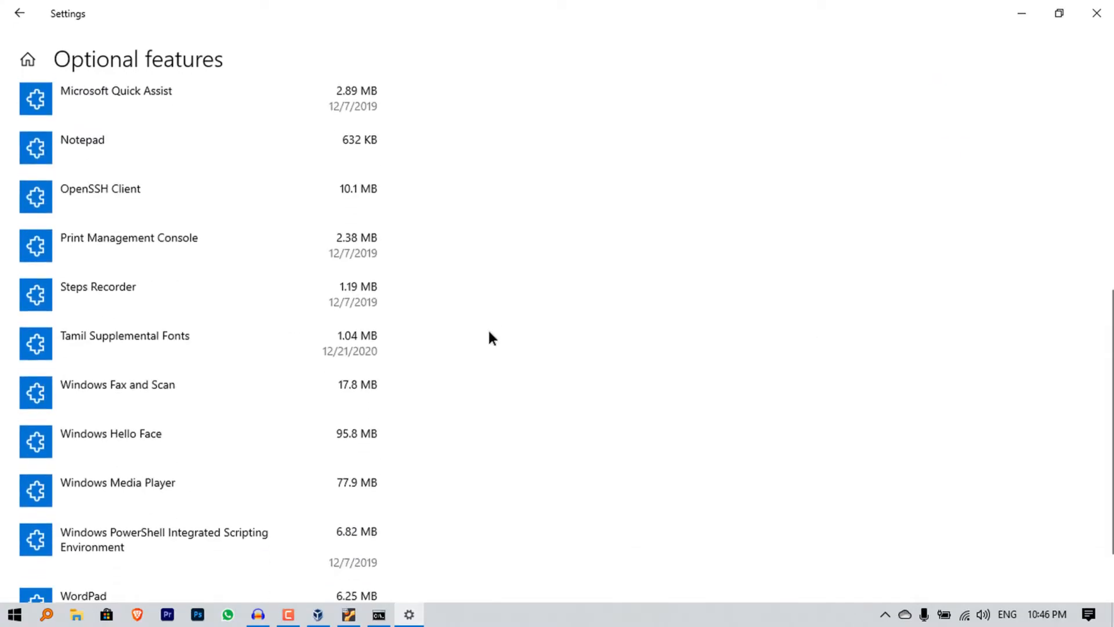
pyautogui.scroll(-3)
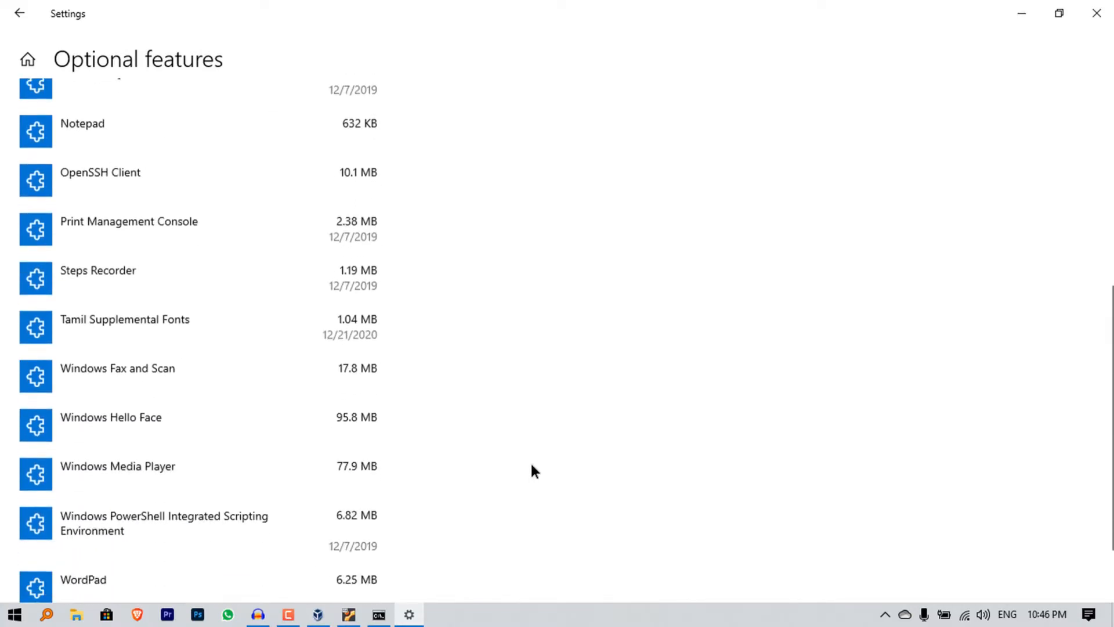
pyautogui.scroll(3)
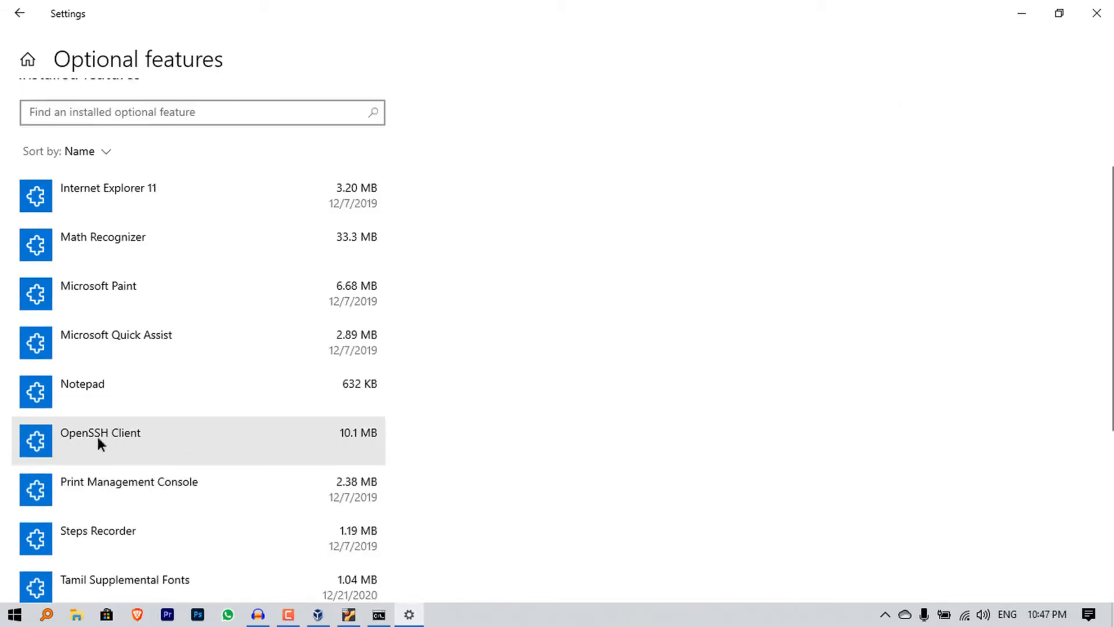
pyautogui.moveTo(247, 446)
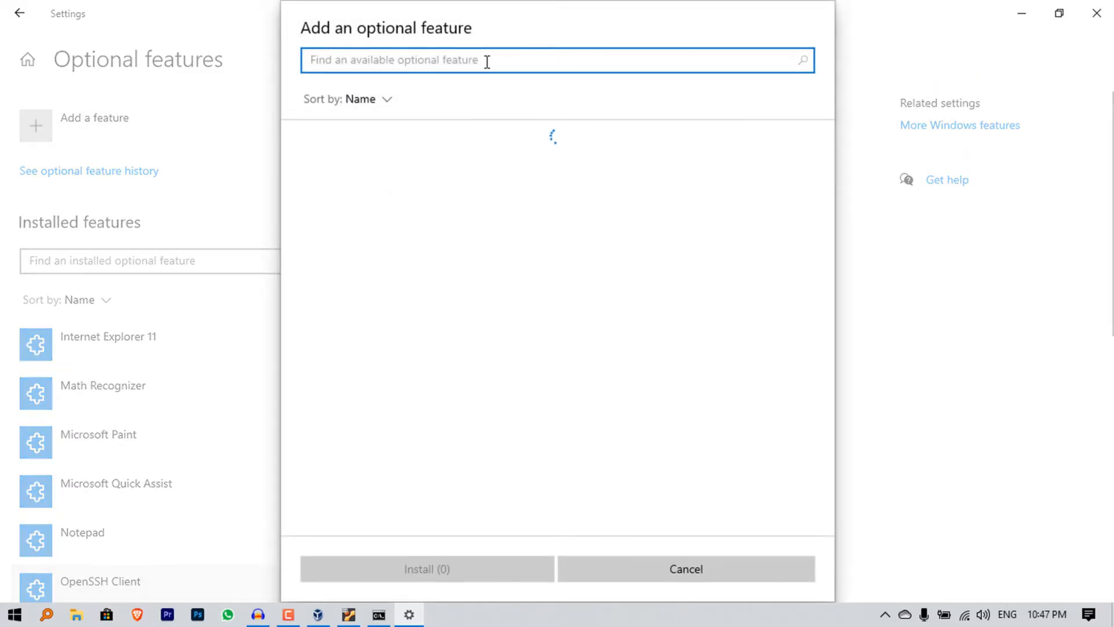
pyautogui.write('ope')
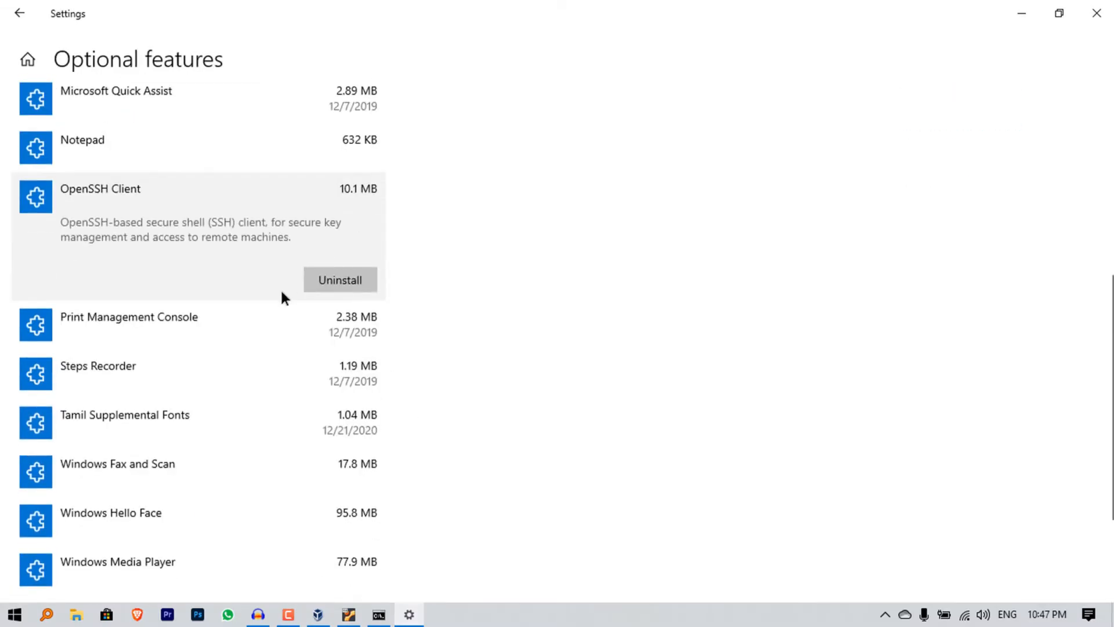
pyautogui.moveTo(1098, 13)
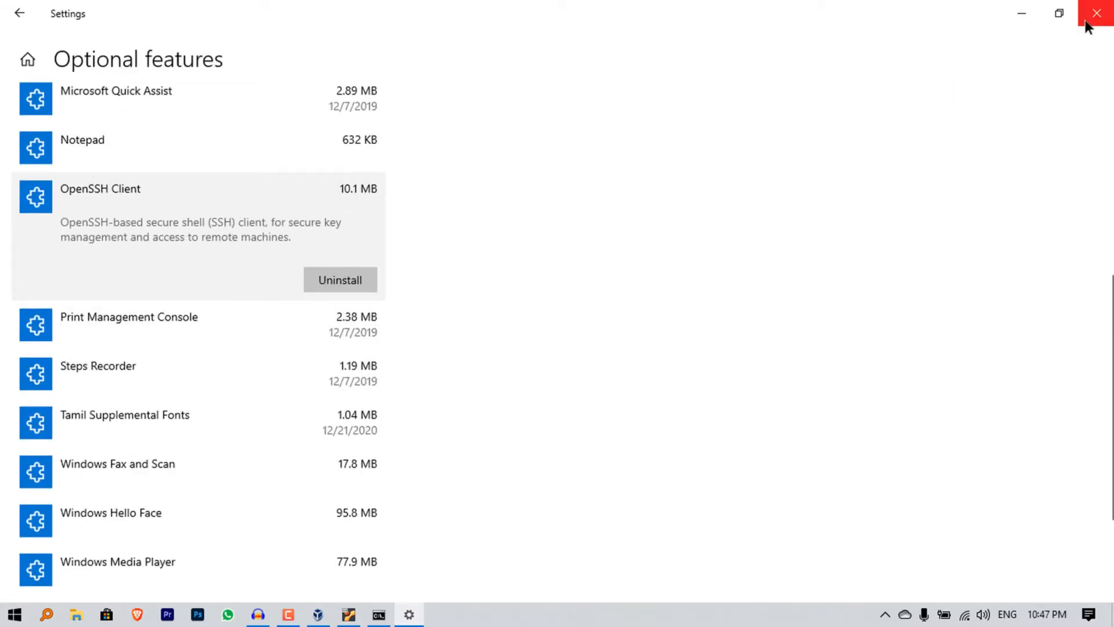
# Step: Close Settings and run ip a in the VM, showing 10.0.2.15 on enp0s3
pyautogui.click(1097, 13)
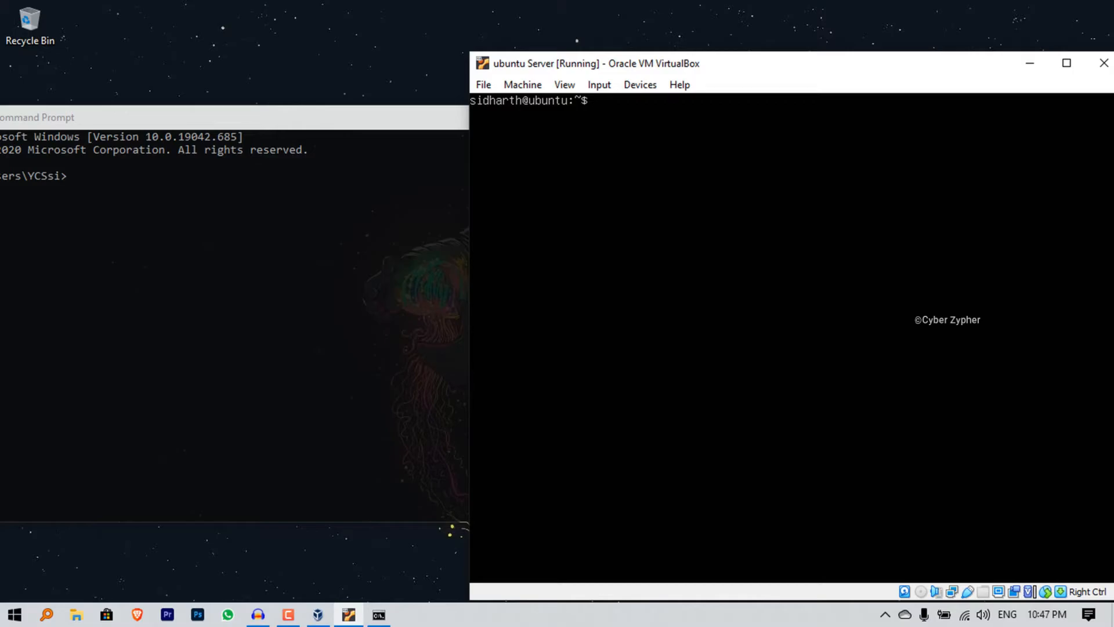
pyautogui.write('ip a')
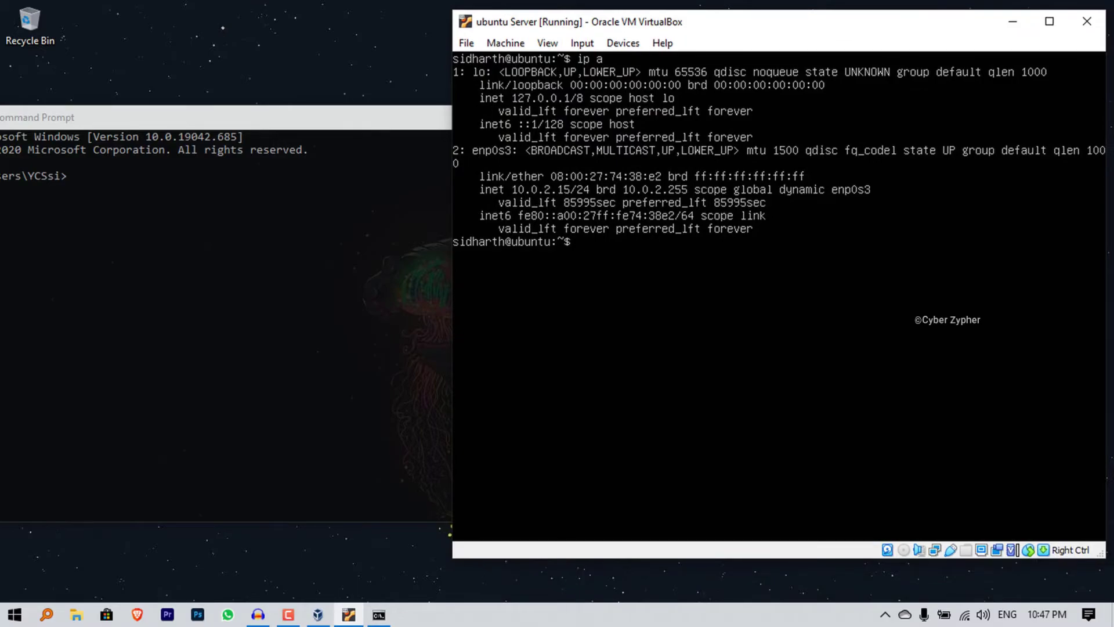
pyautogui.moveTo(325, 124)
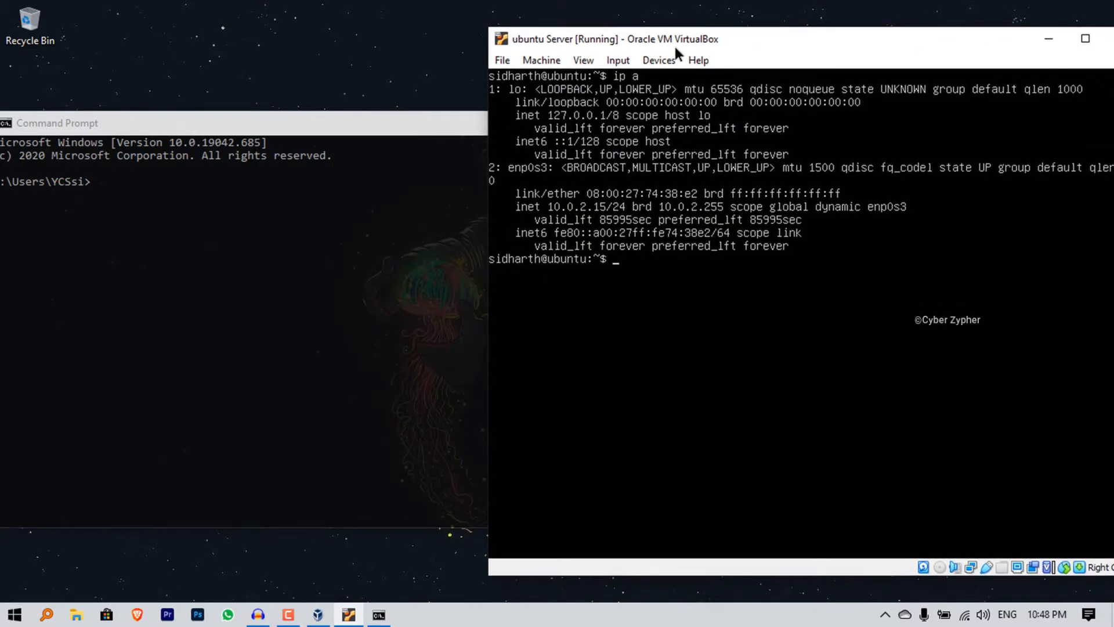
pyautogui.moveTo(393, 602)
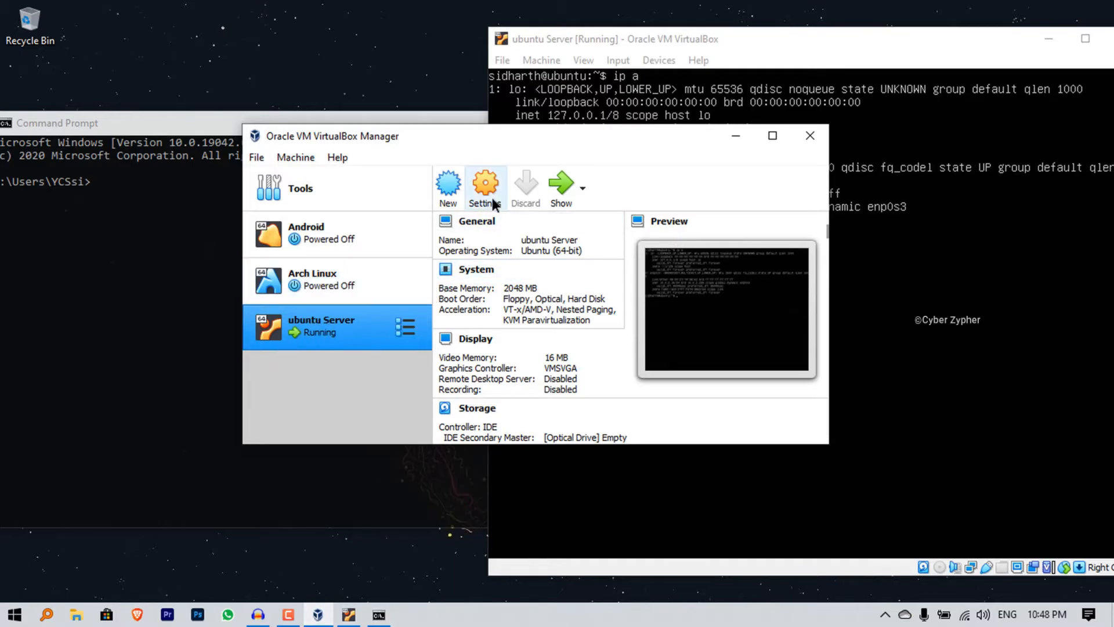
pyautogui.moveTo(494, 200)
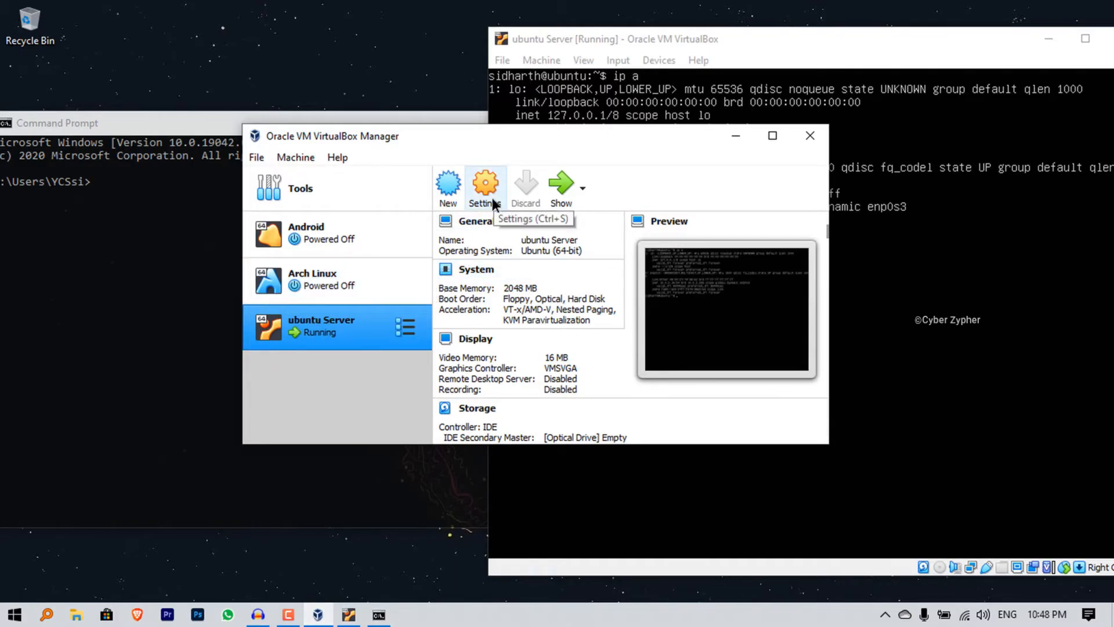
pyautogui.moveTo(522, 212)
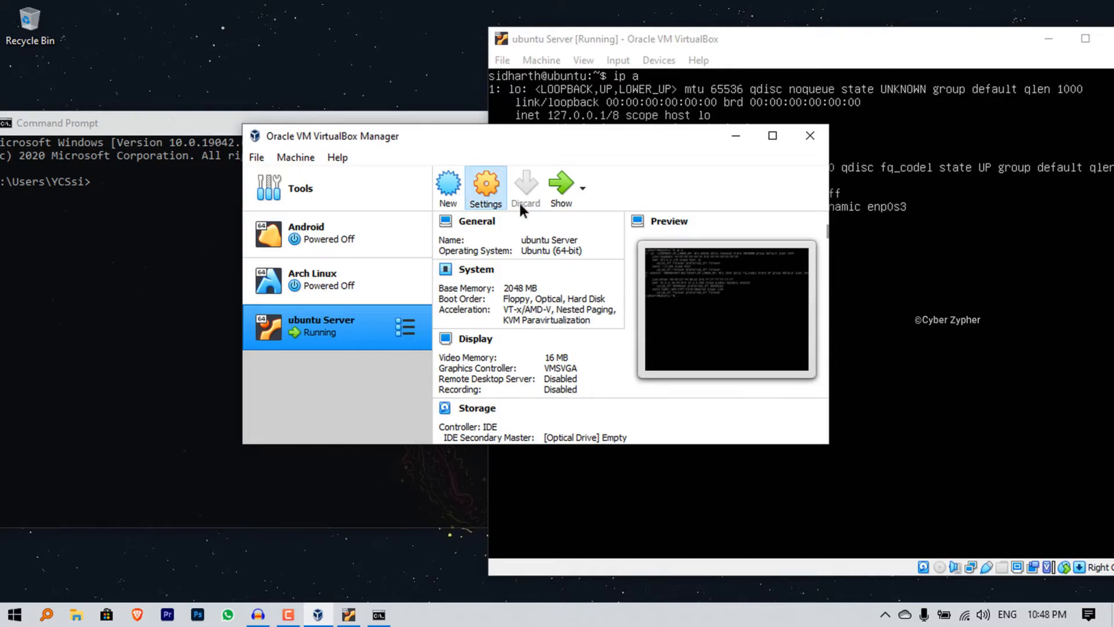
# Step: Set ubuntu Server's adapter 1 to Bridged Adapter on the wireless card and save
pyautogui.click(485, 180)
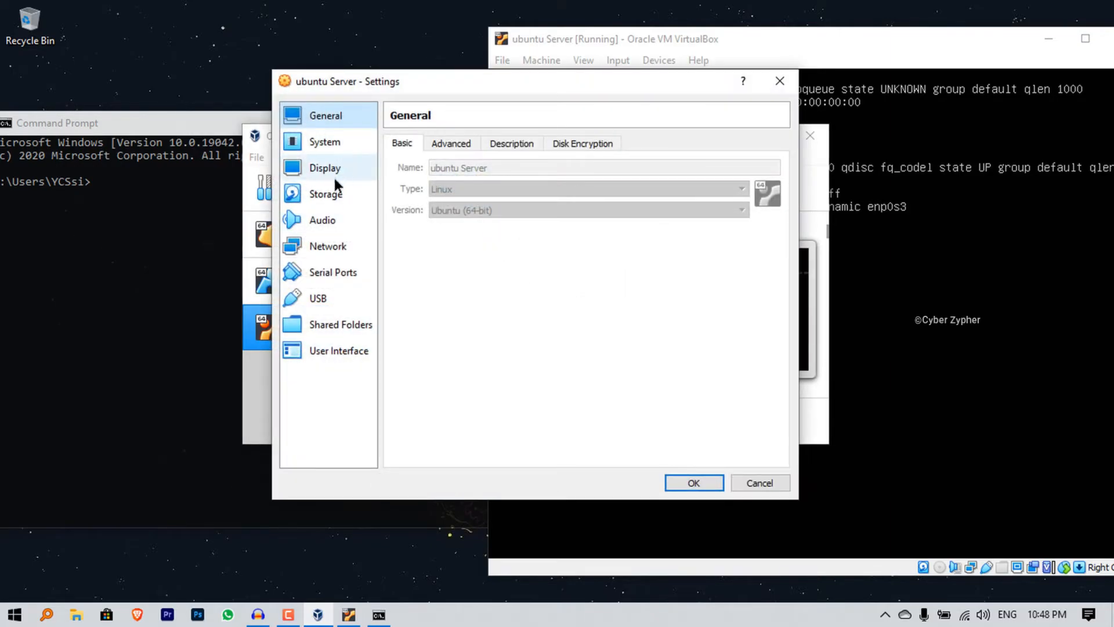
pyautogui.click(328, 246)
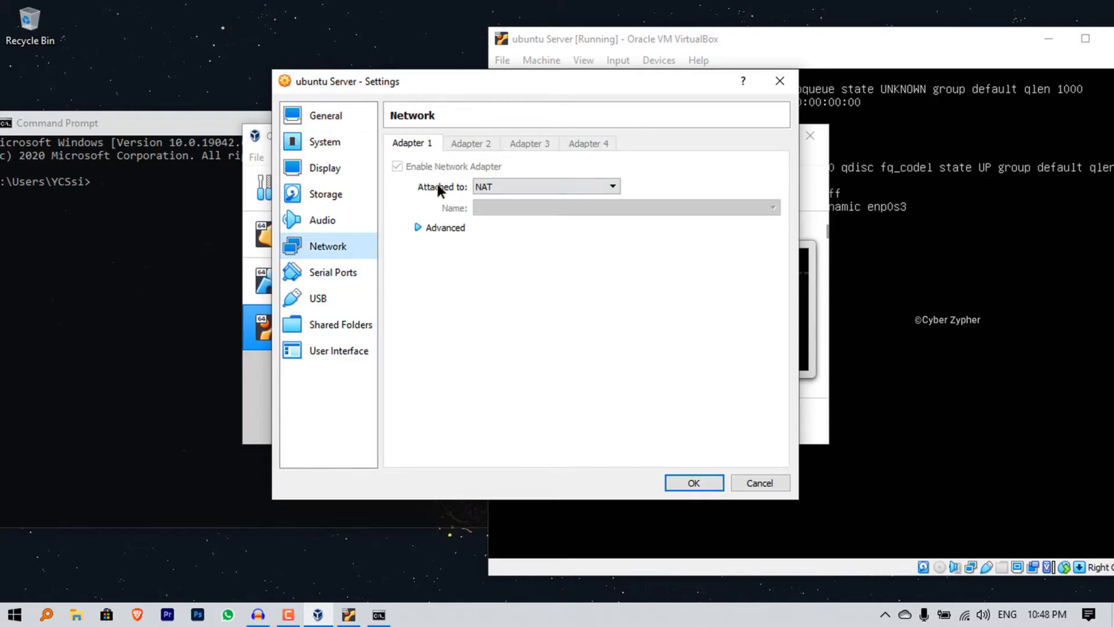
pyautogui.moveTo(508, 191)
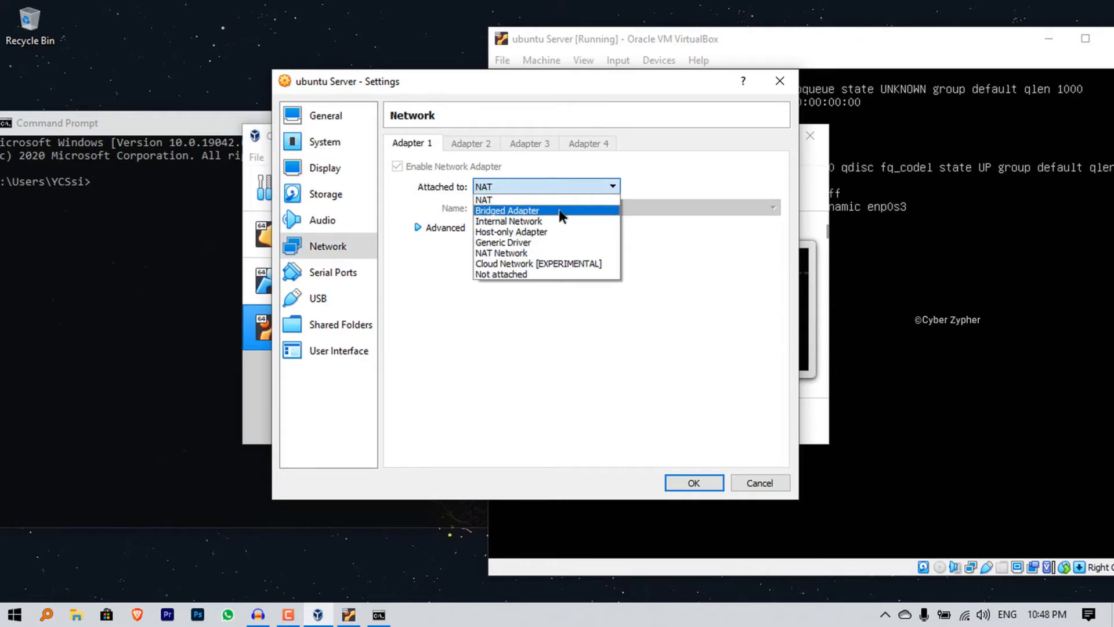
pyautogui.click(507, 210)
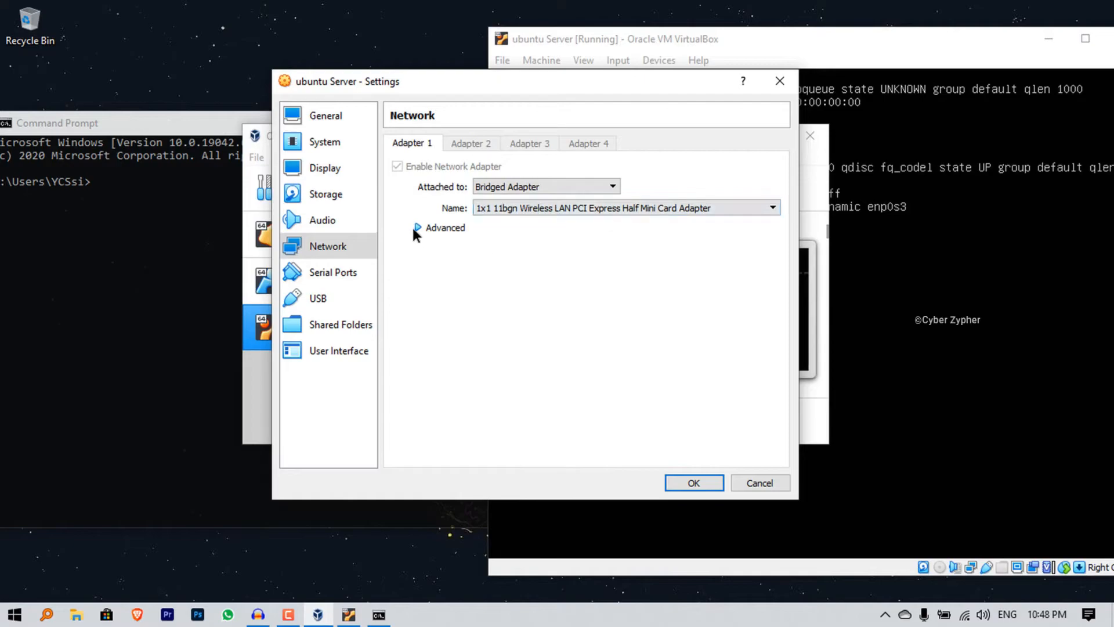
pyautogui.click(418, 227)
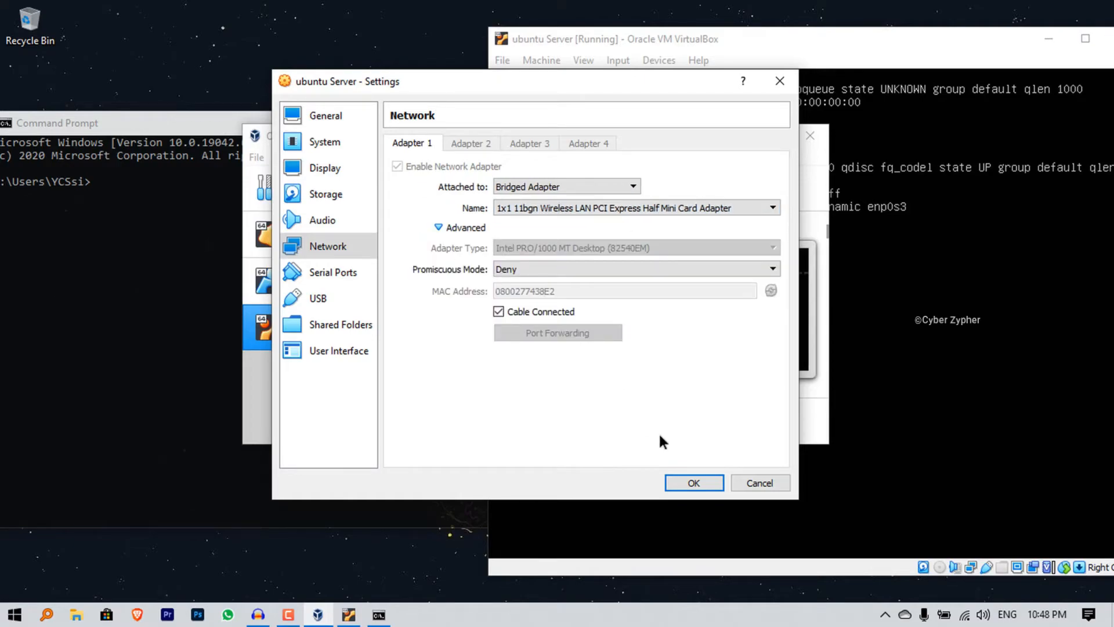
pyautogui.moveTo(710, 503)
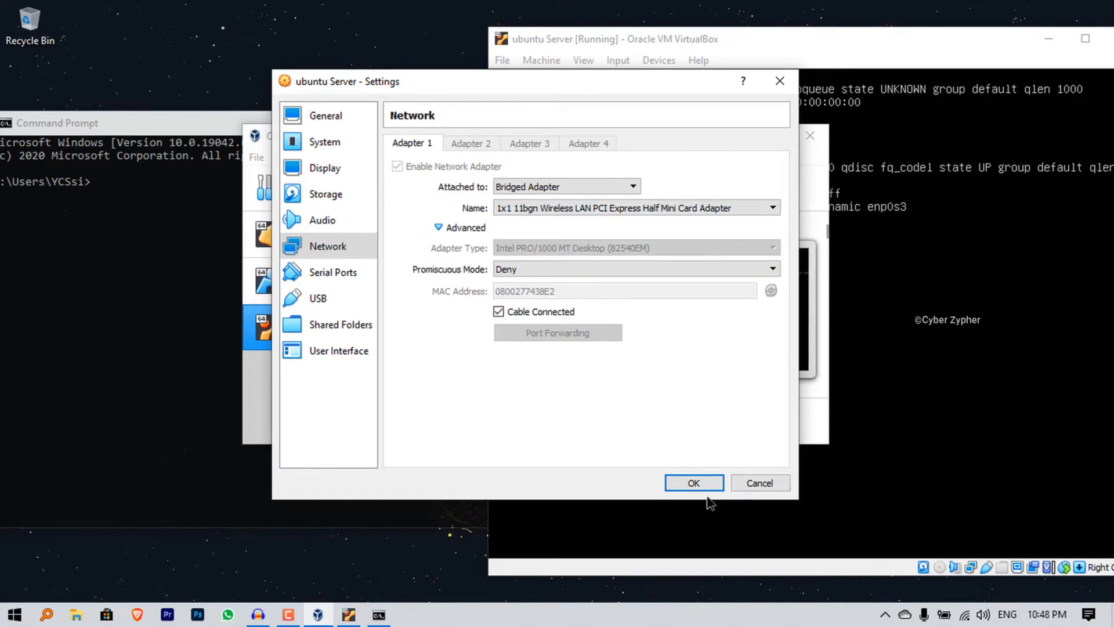
pyautogui.click(694, 483)
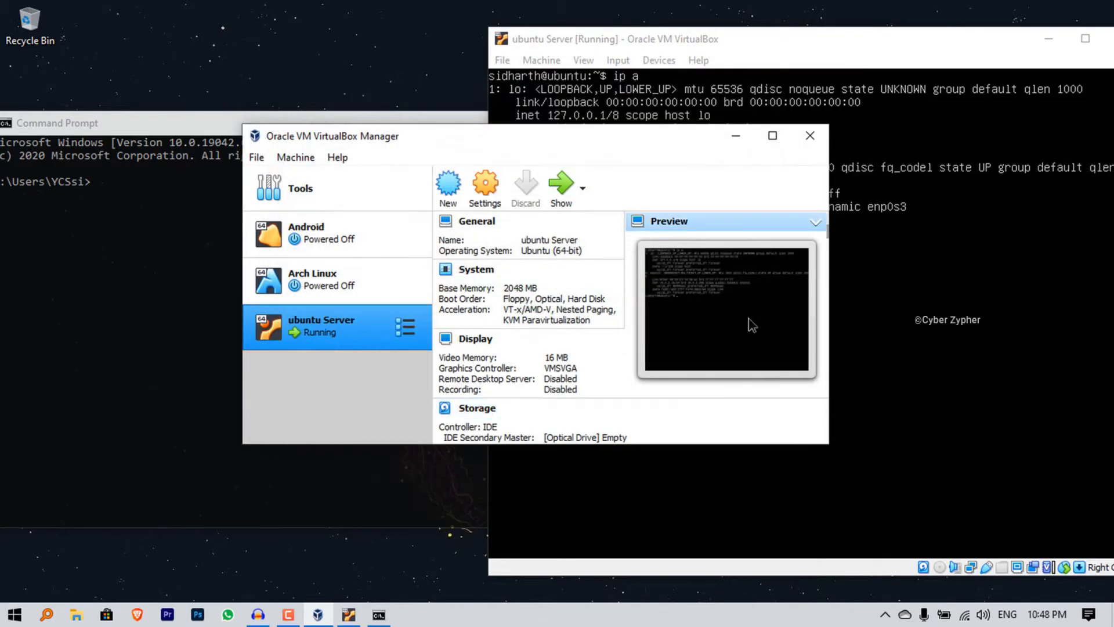
# Step: Install net-tools in the VM console, then run ifconfig showing 192.168.29.221 on enp0s3
pyautogui.click(810, 135)
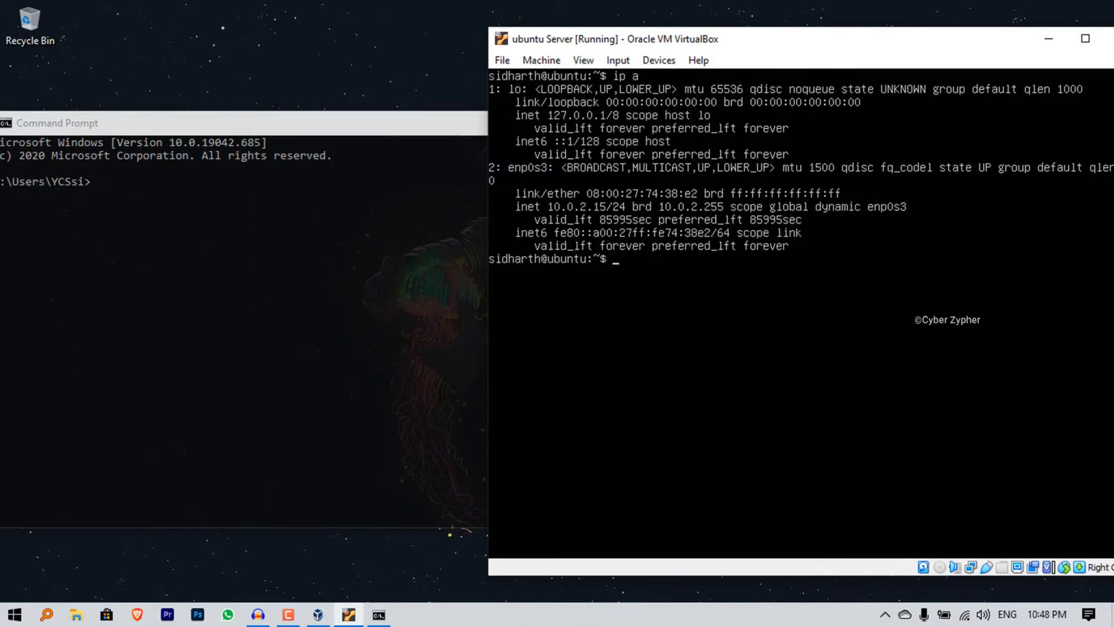
pyautogui.write('c')
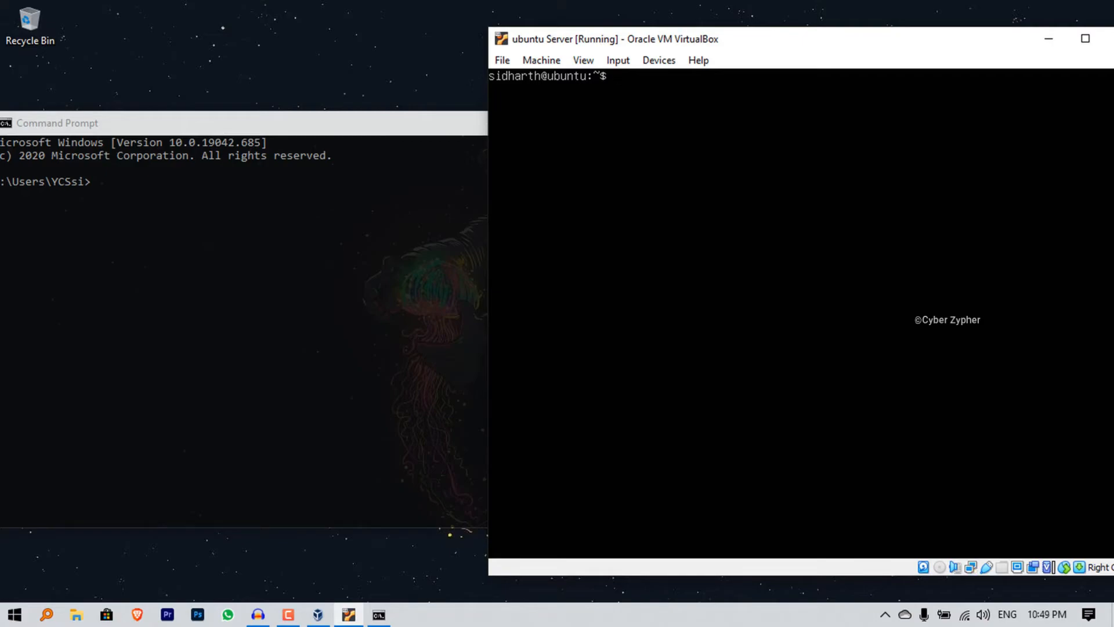
pyautogui.write('sudo ap')
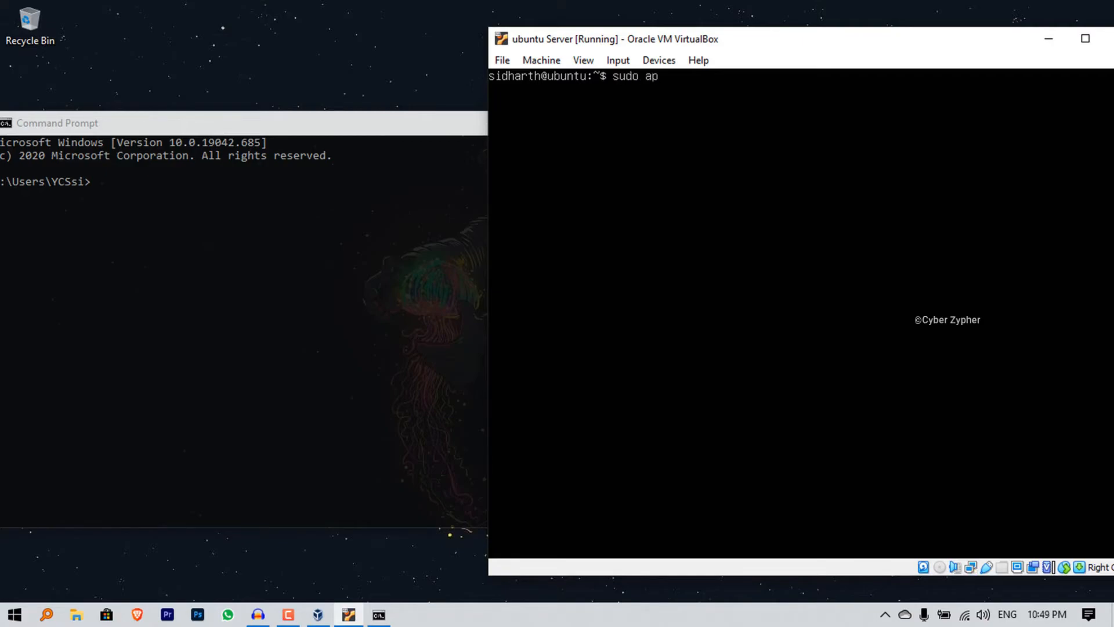
pyautogui.write('t install')
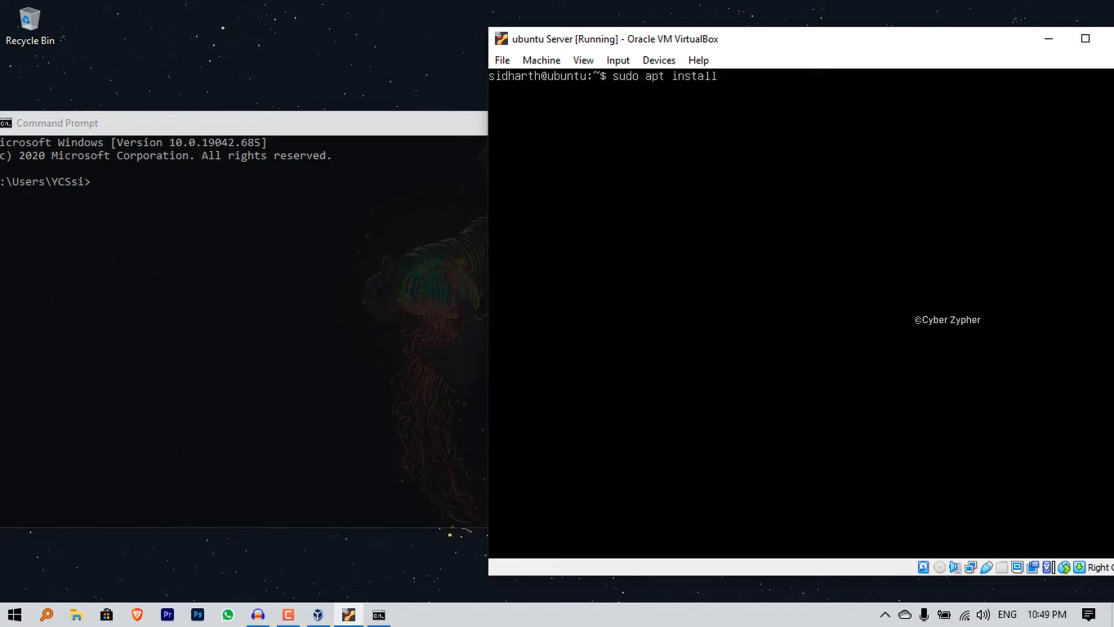
pyautogui.write('net-tools')
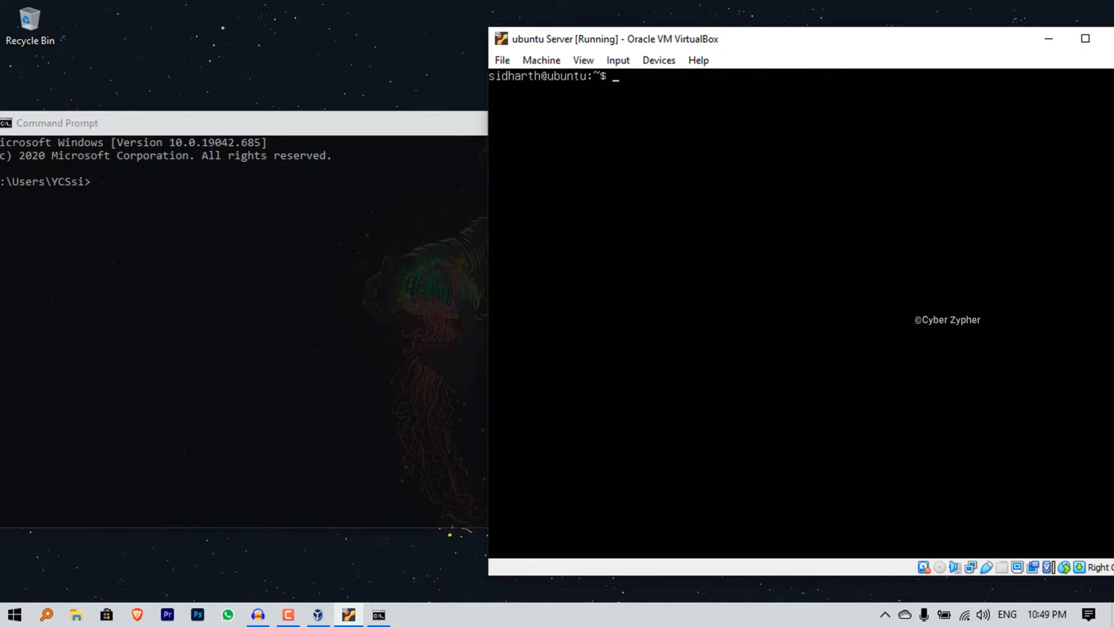
pyautogui.write('ifconfig')
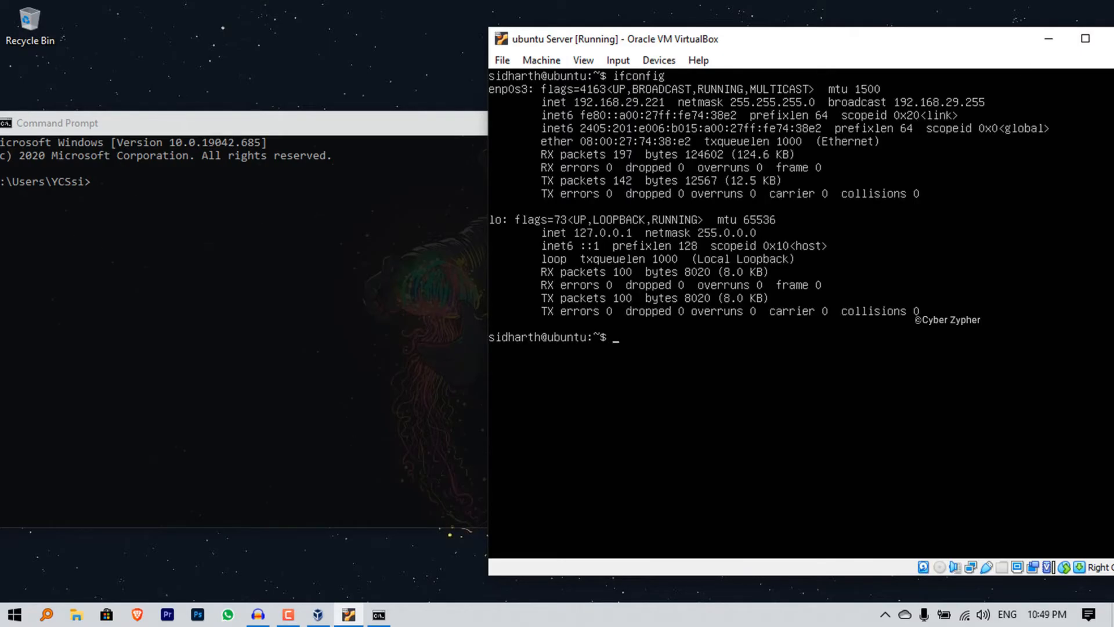
pyautogui.moveTo(342, 130)
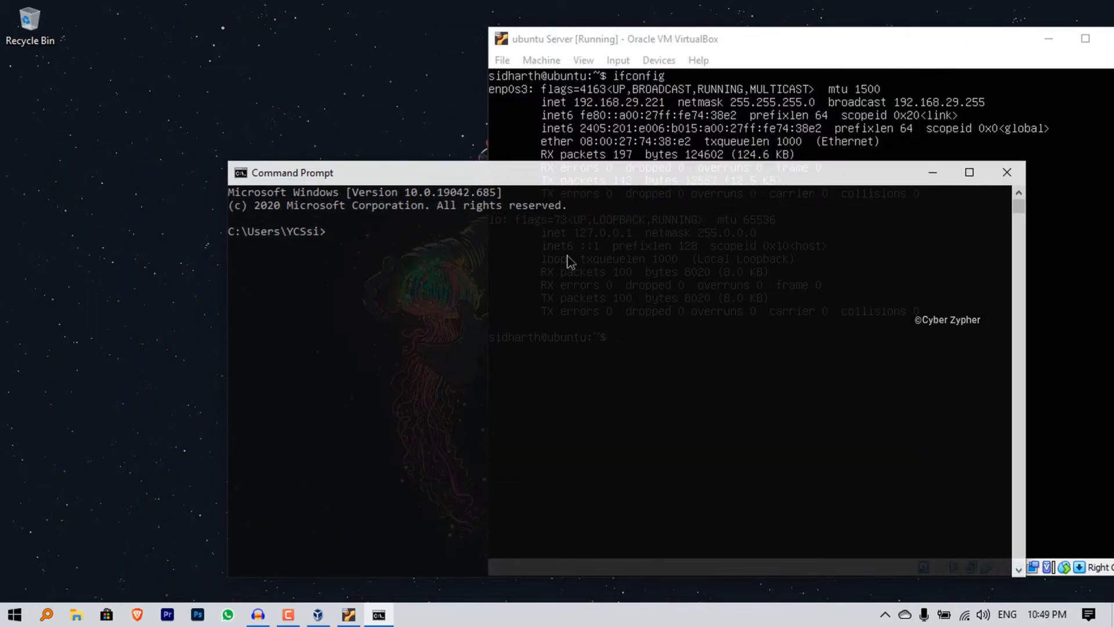
pyautogui.write('ssh')
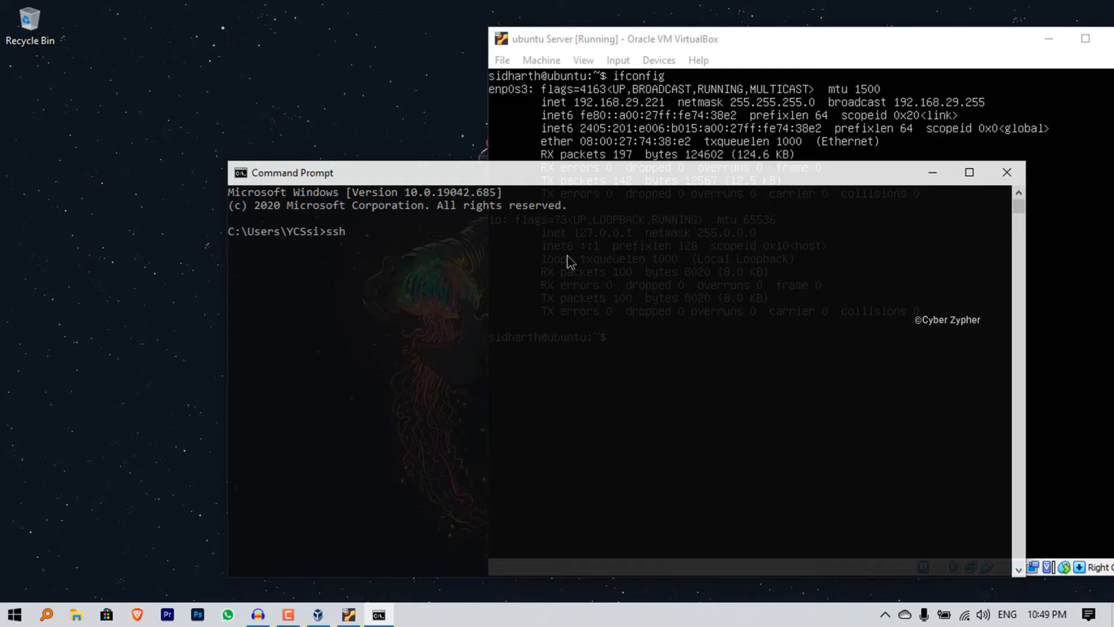
pyautogui.moveTo(644, 233)
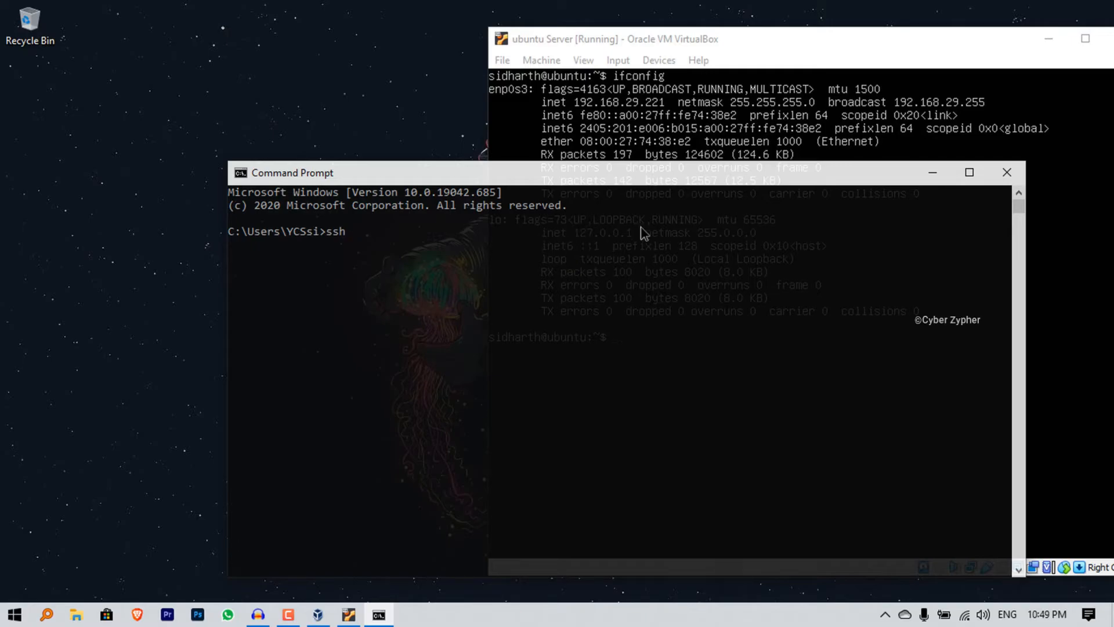
pyautogui.moveTo(292, 173); pyautogui.dragTo(195, 357)
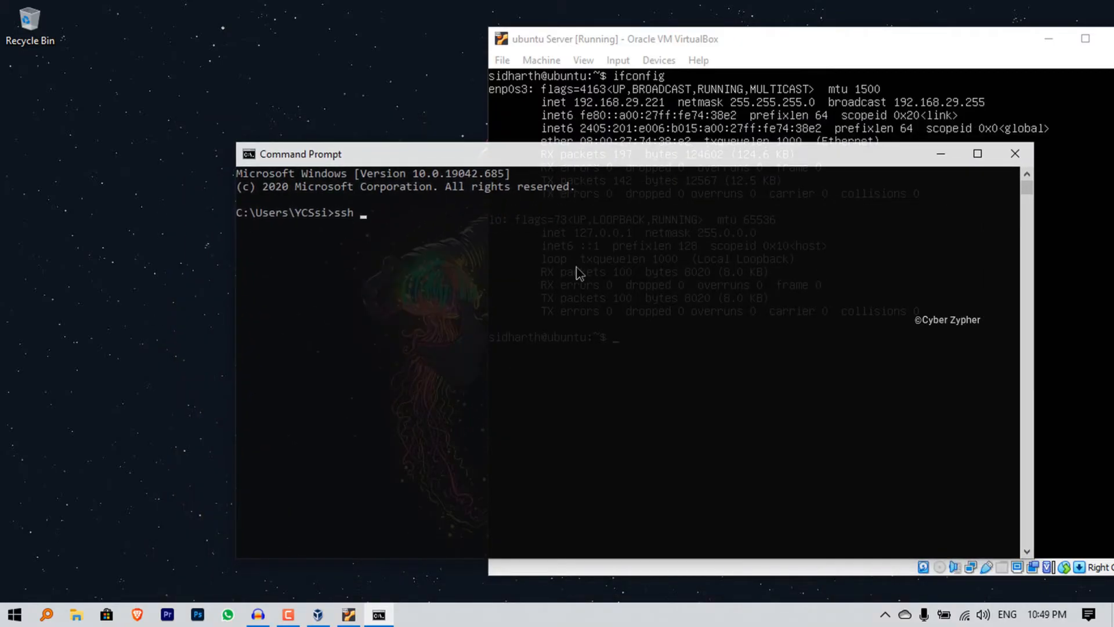
pyautogui.write('sidha')
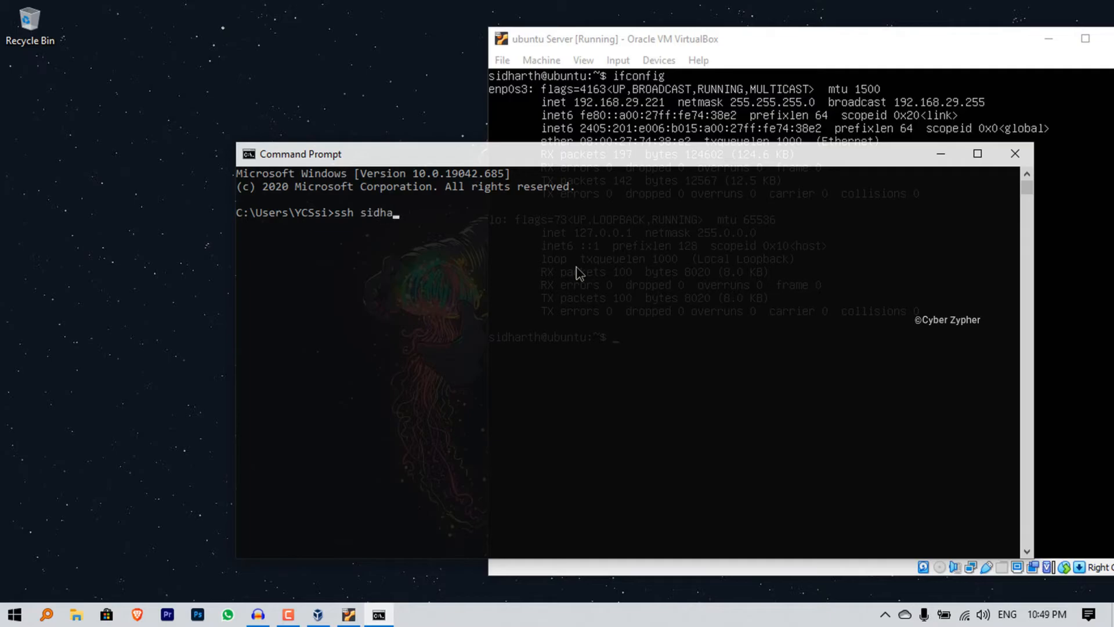
pyautogui.write('rth@')
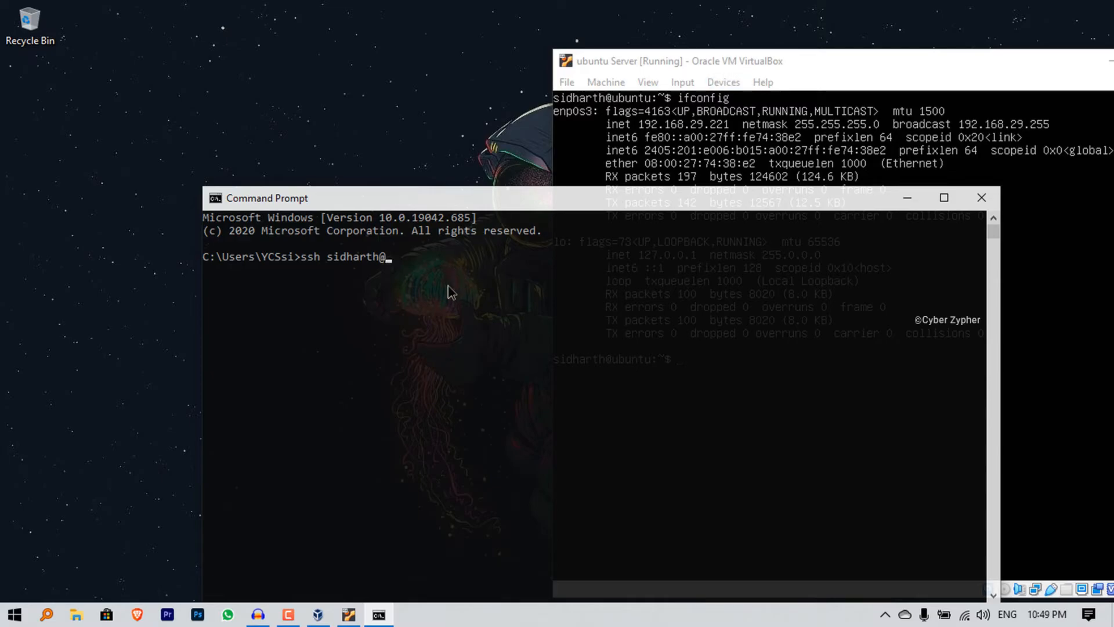
pyautogui.write('19')
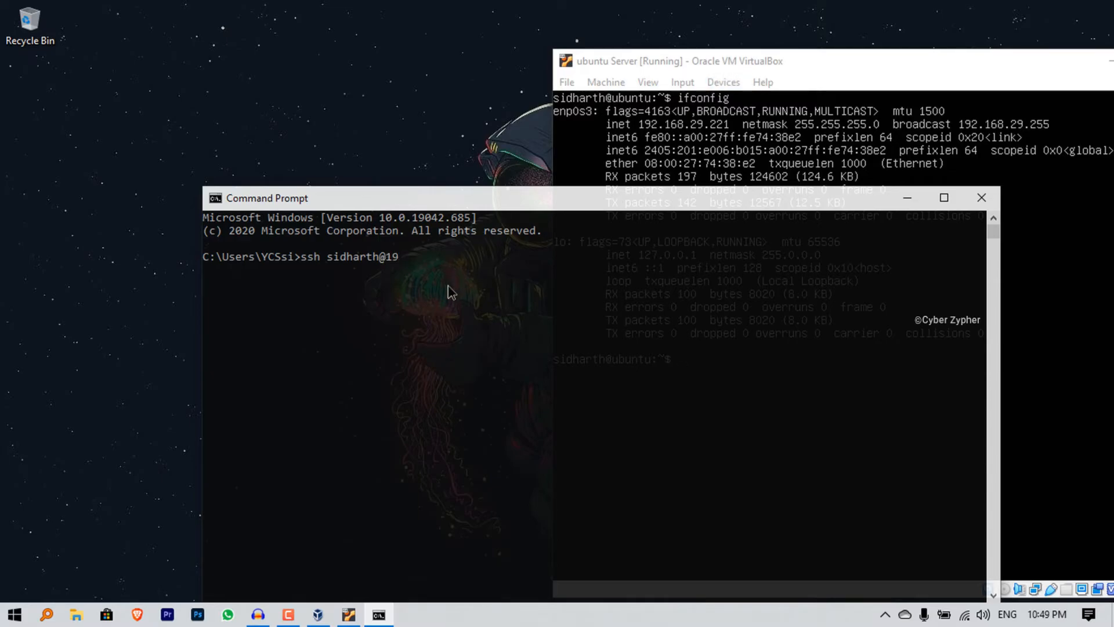
pyautogui.write('2.')
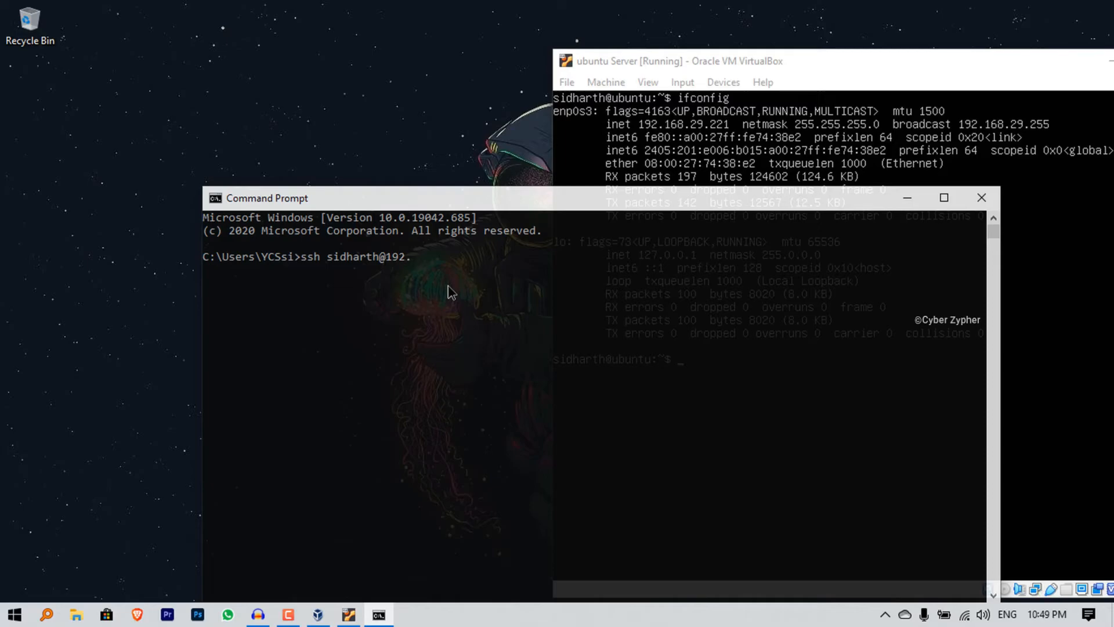
pyautogui.write('168.')
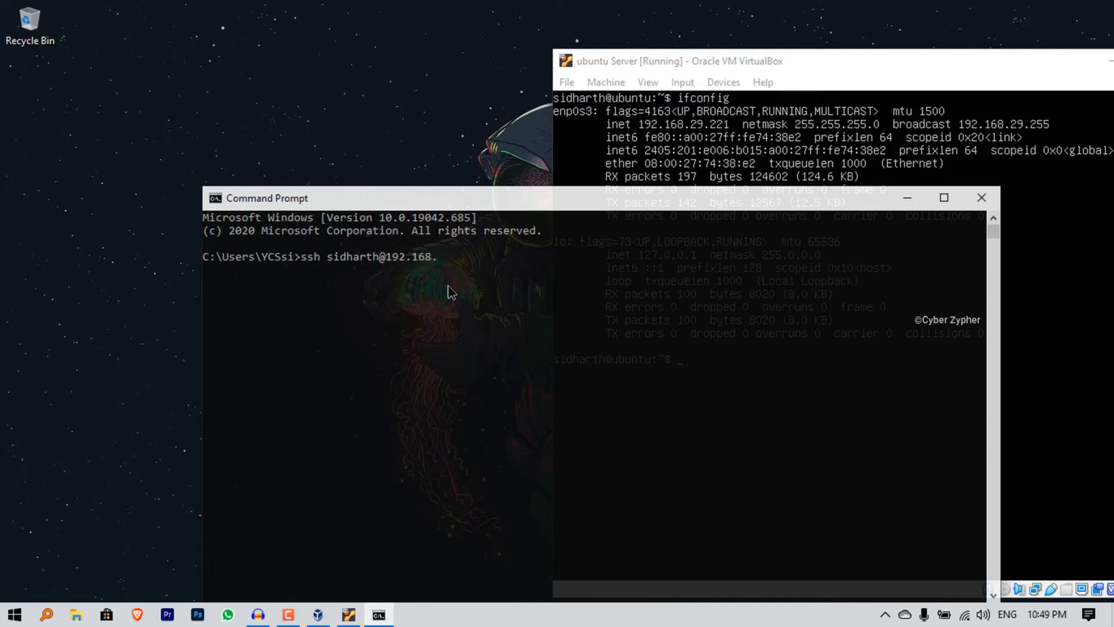
pyautogui.write('29')
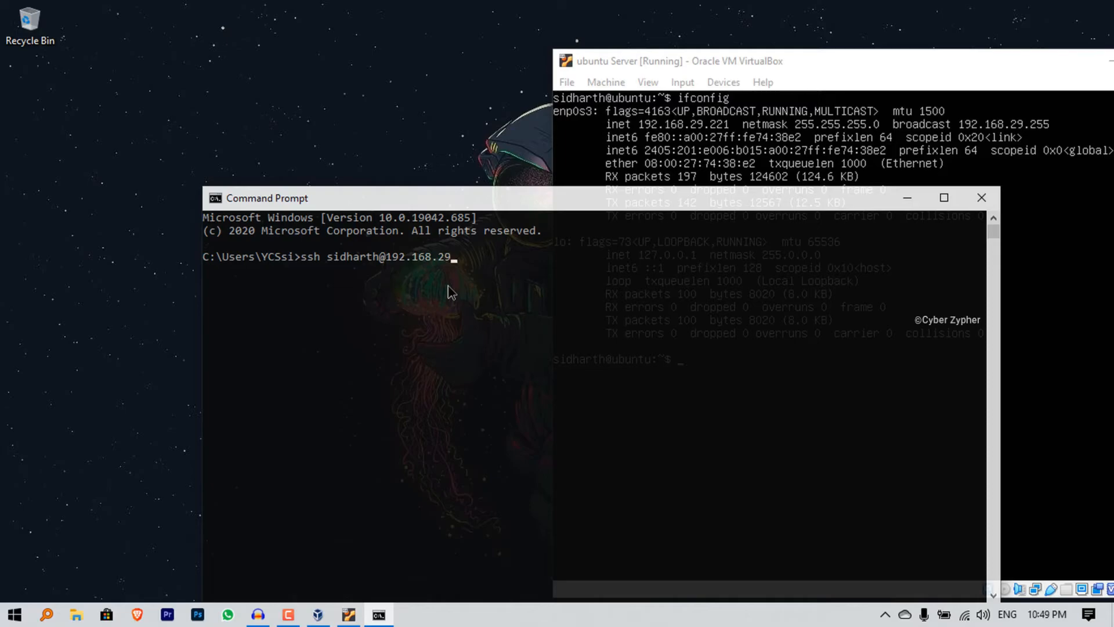
pyautogui.write('2')
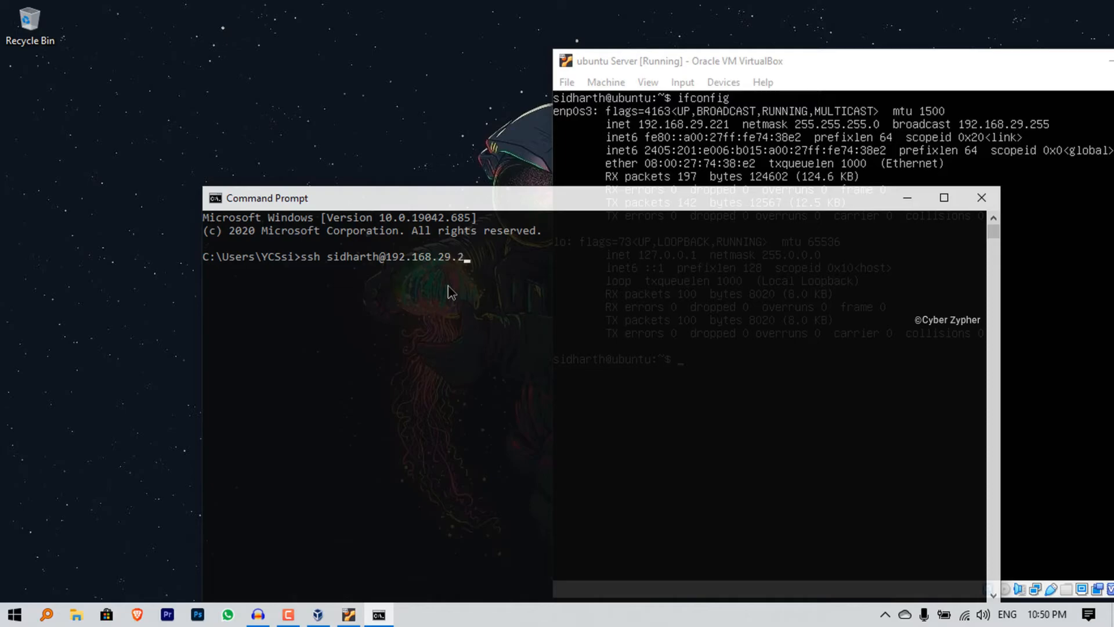
# Step: Complete the ssh command, accept the host key and log in as sidharth
pyautogui.write('21')
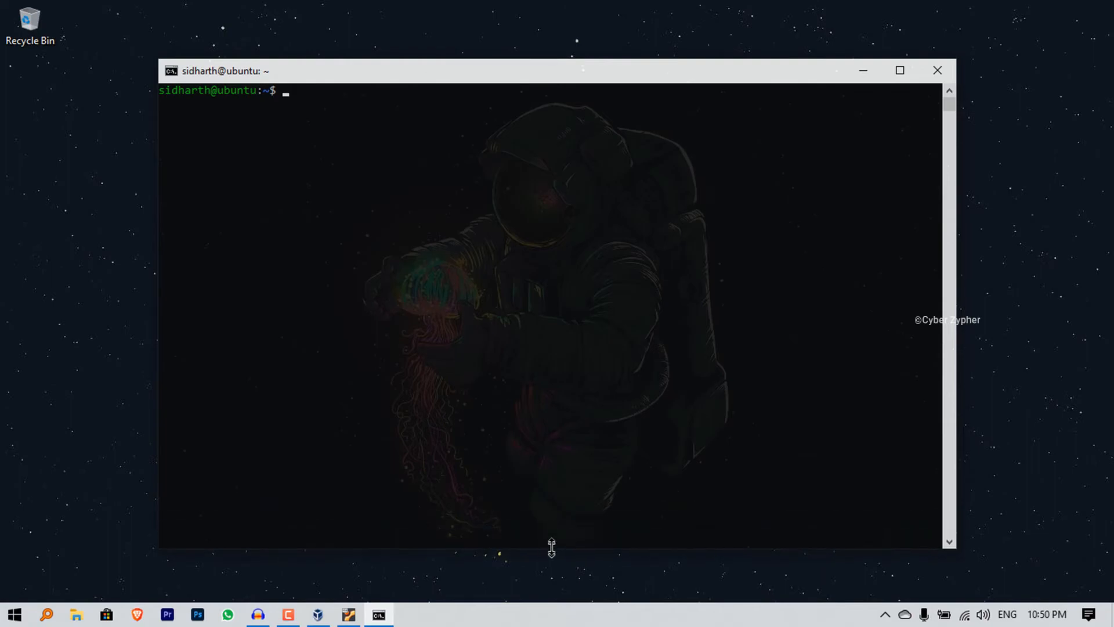
pyautogui.write('s')
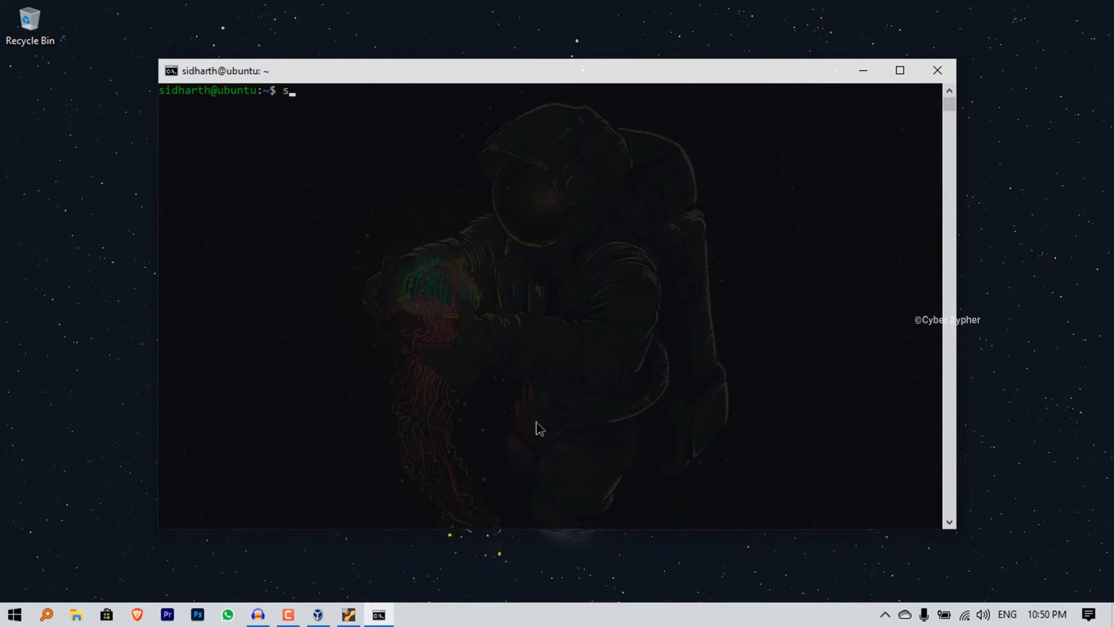
pyautogui.write('udo apt')
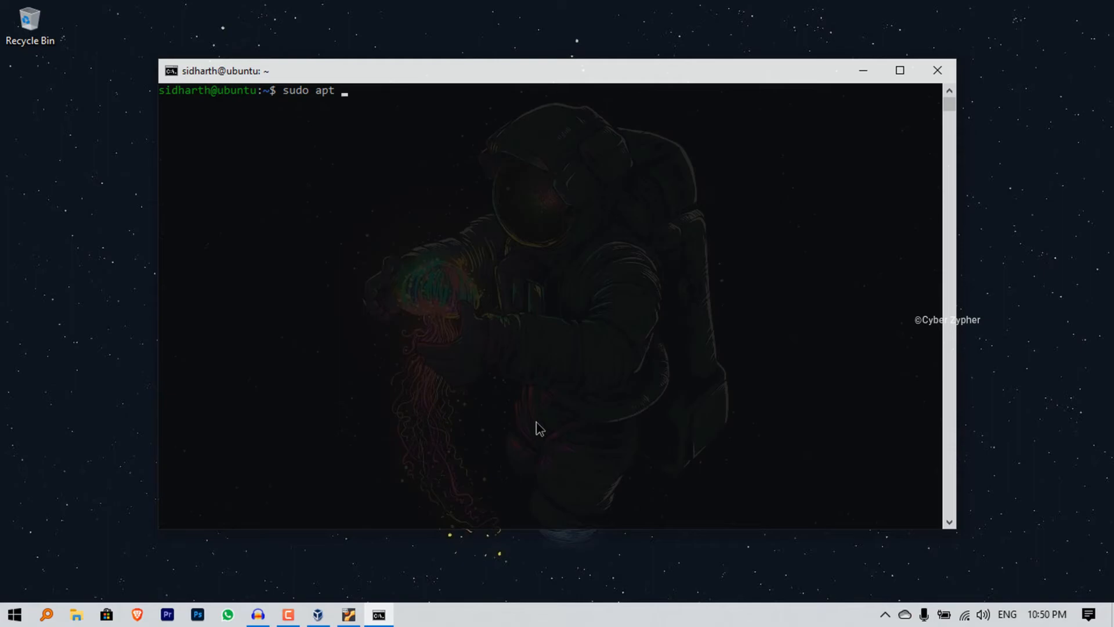
pyautogui.moveTo(426, 110)
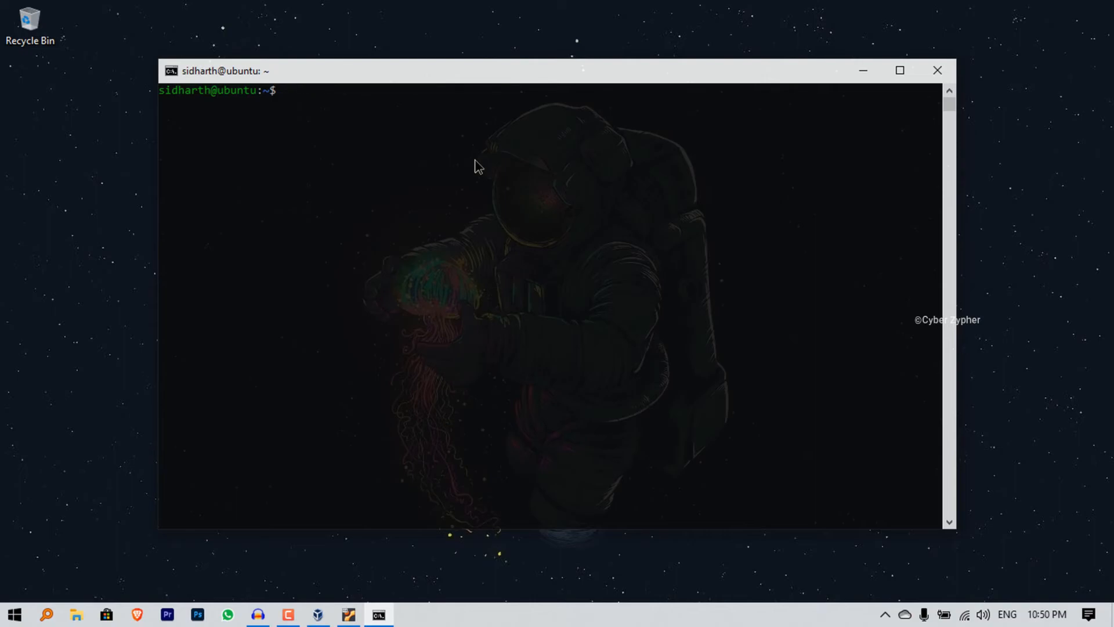
pyautogui.write('sudo a')
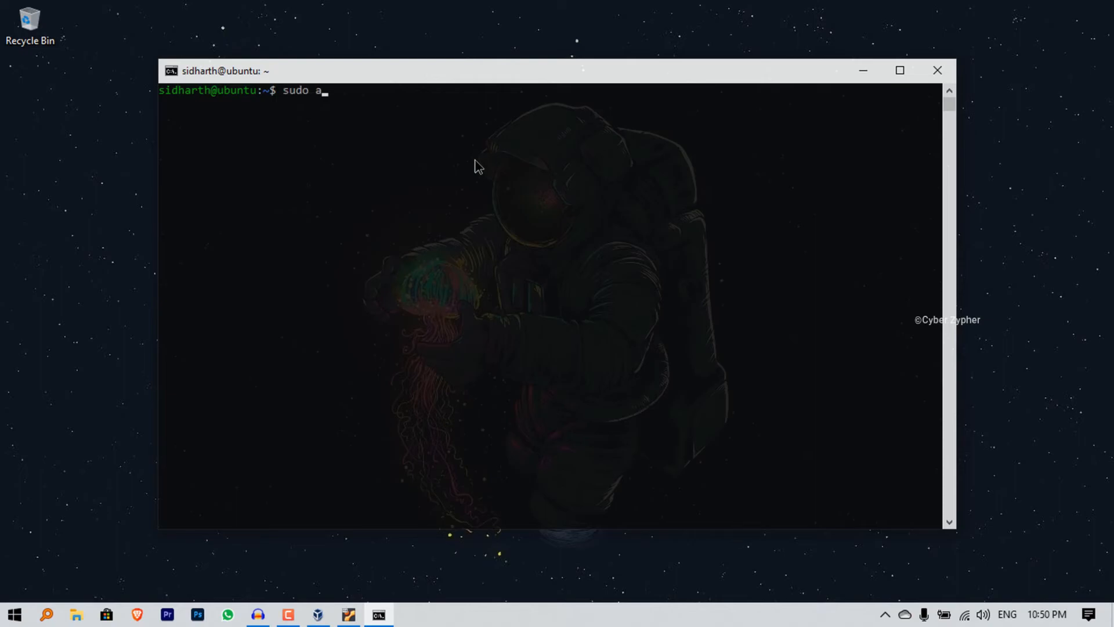
pyautogui.write('pt upd')
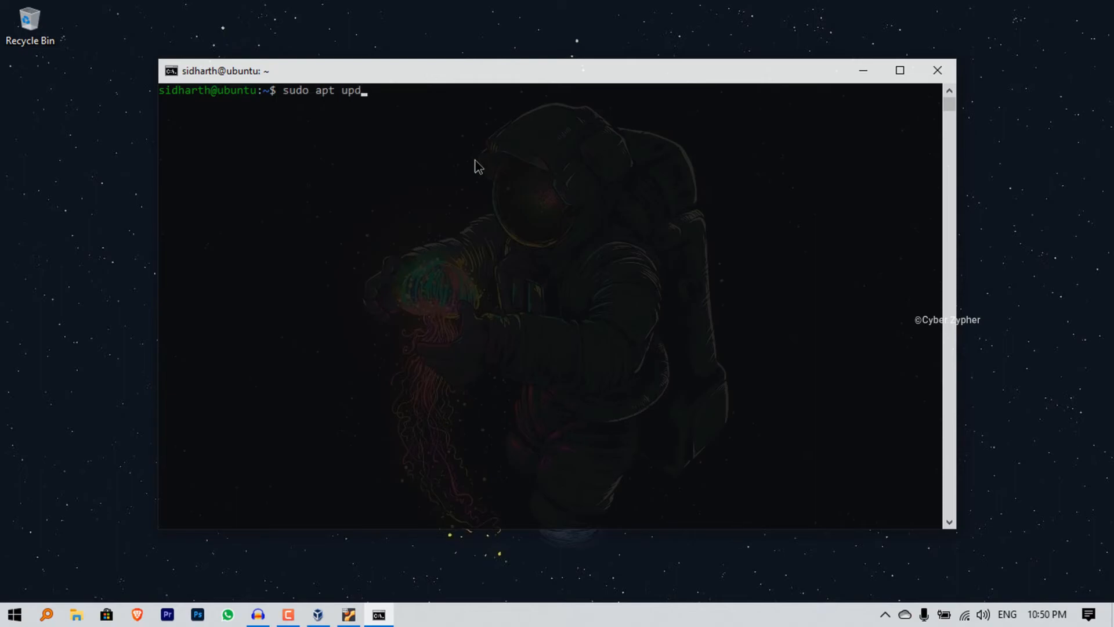
pyautogui.press('Enter')
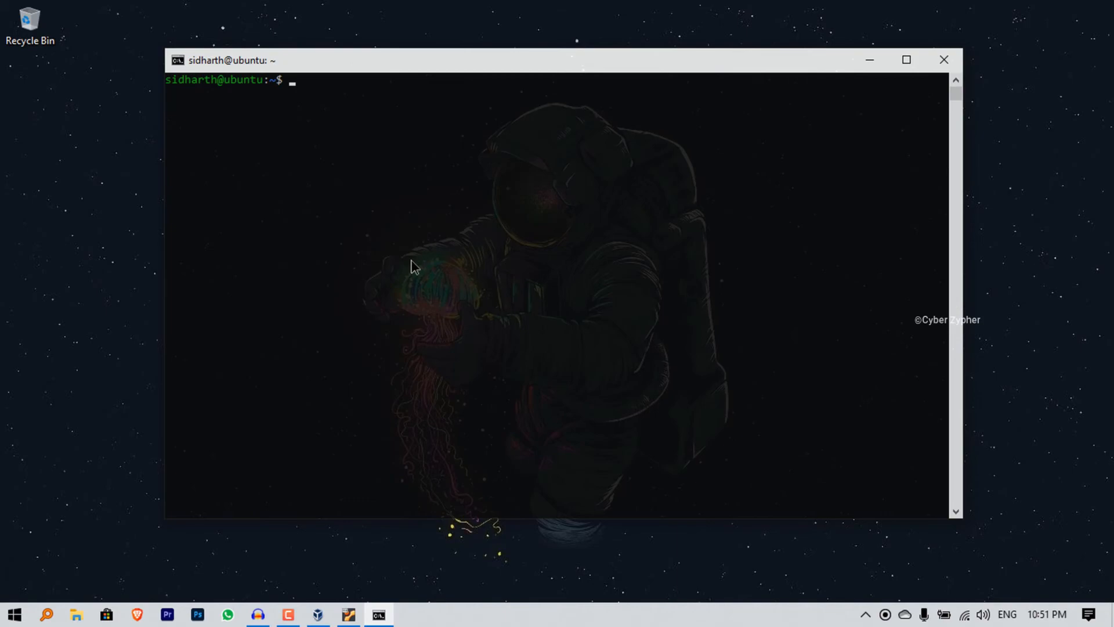
# Step: Run neofetch over SSH, then bring the VirtualBox console window forward
pyautogui.write('neo')
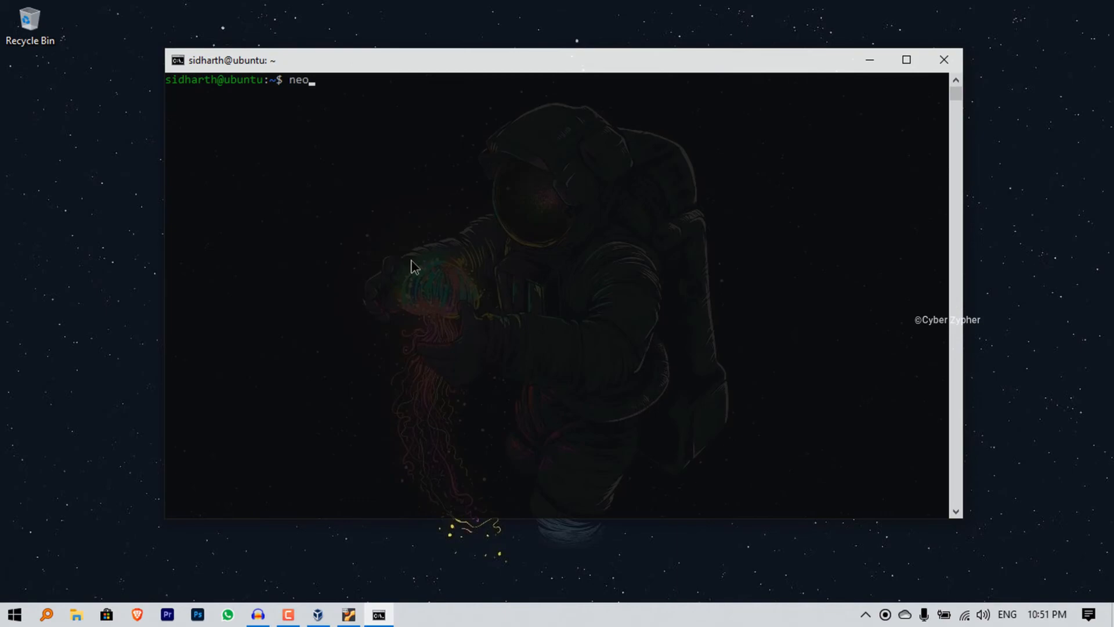
pyautogui.write('fetch')
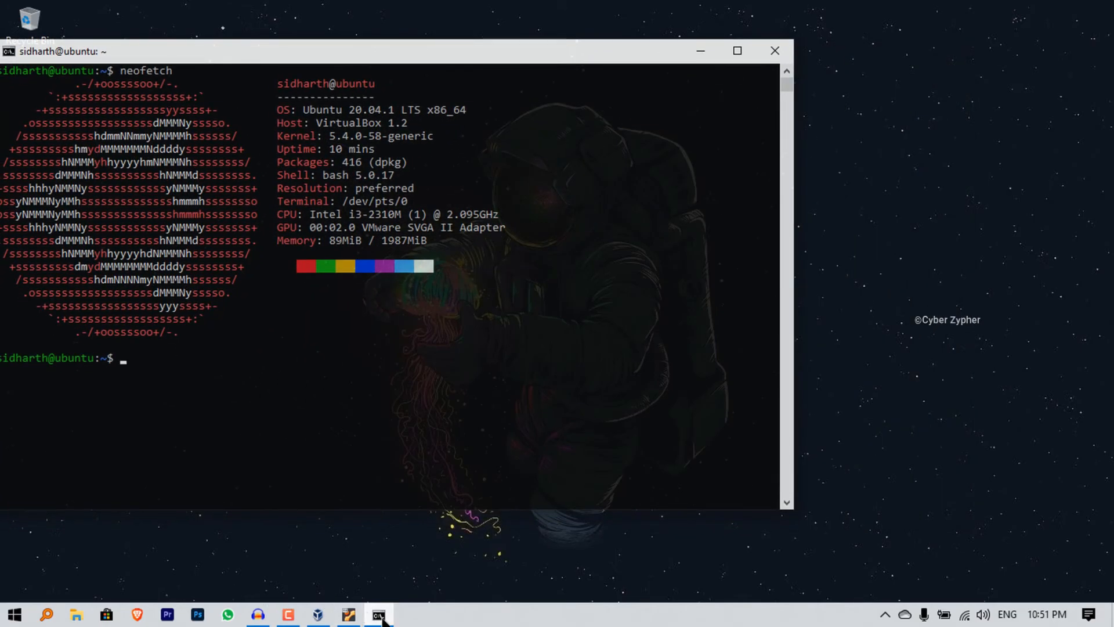
pyautogui.click(347, 614)
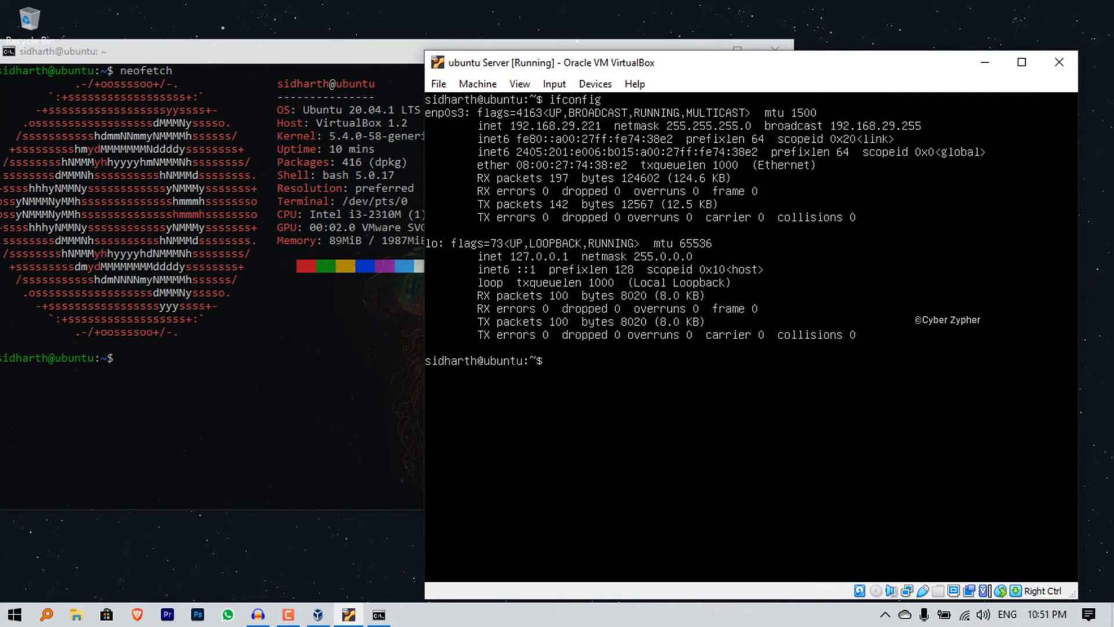
# Step: Clear the VM console and run neofetch there too
pyautogui.write('clea')
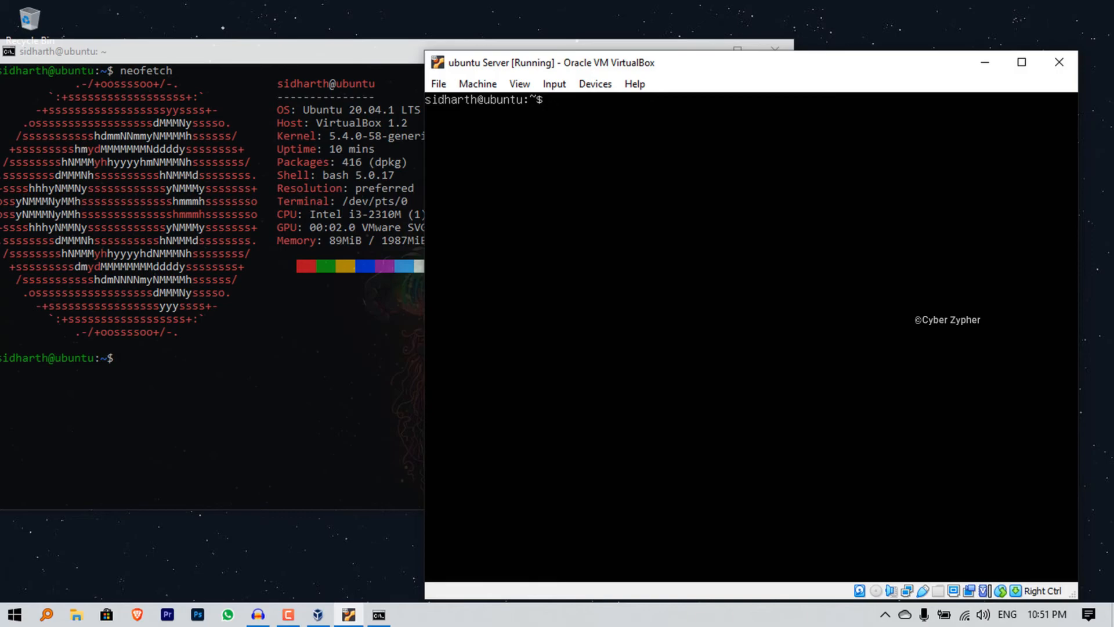
pyautogui.write('neo')
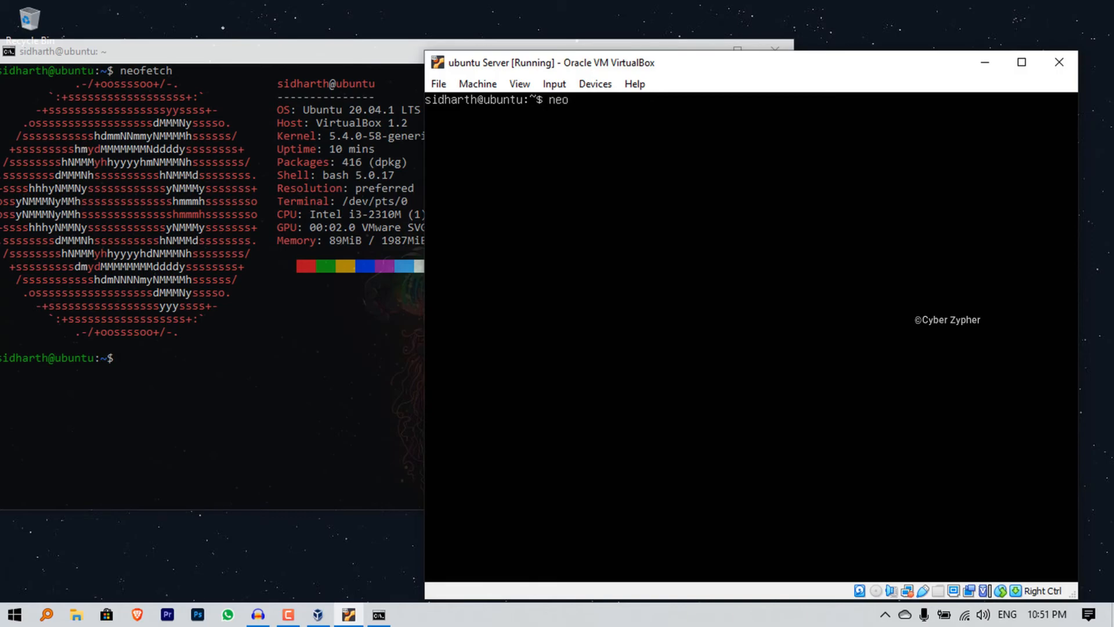
pyautogui.write('fetch')
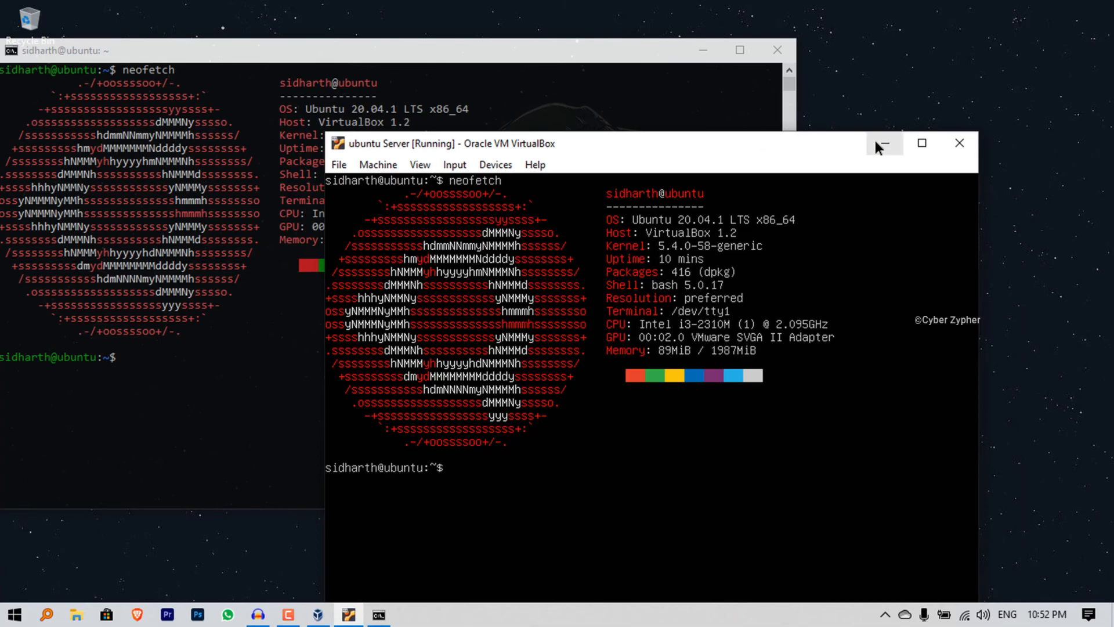
pyautogui.moveTo(885, 142)
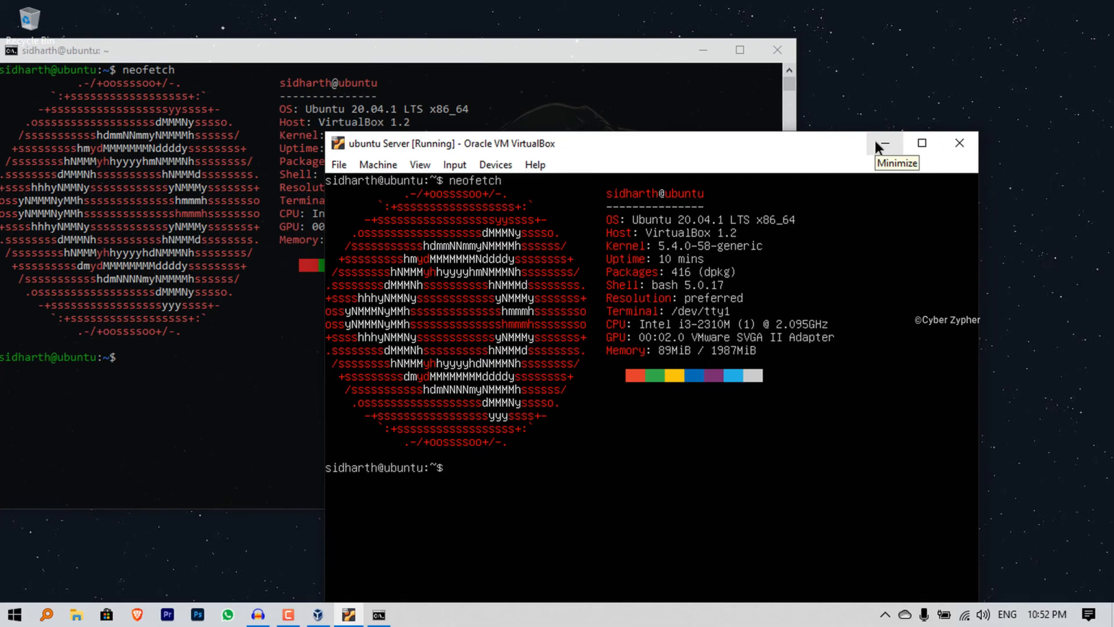
pyautogui.moveTo(879, 145)
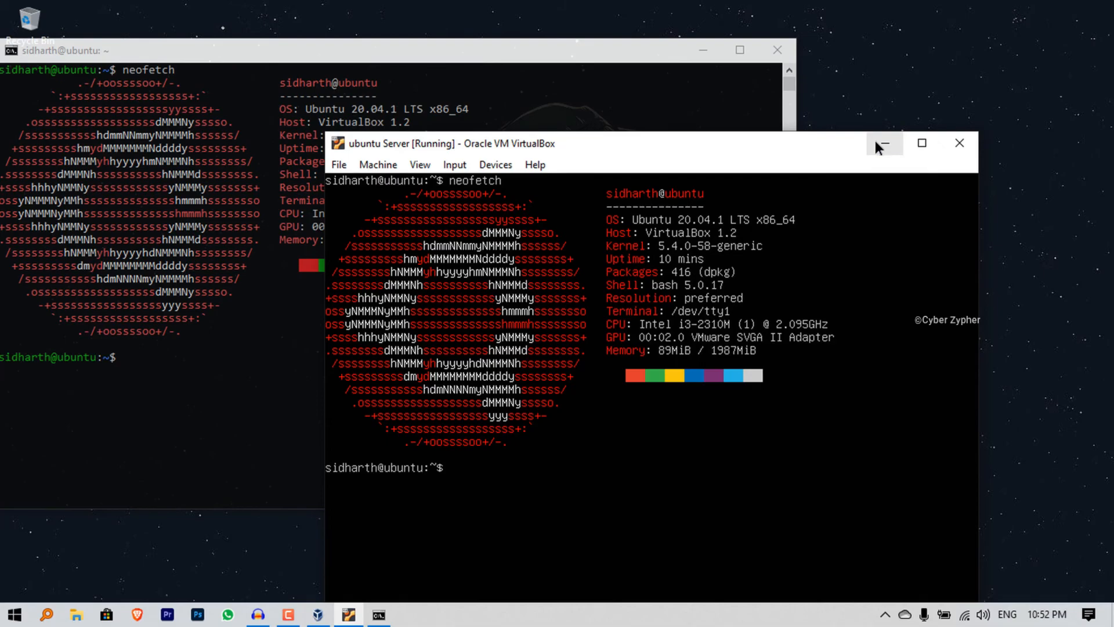